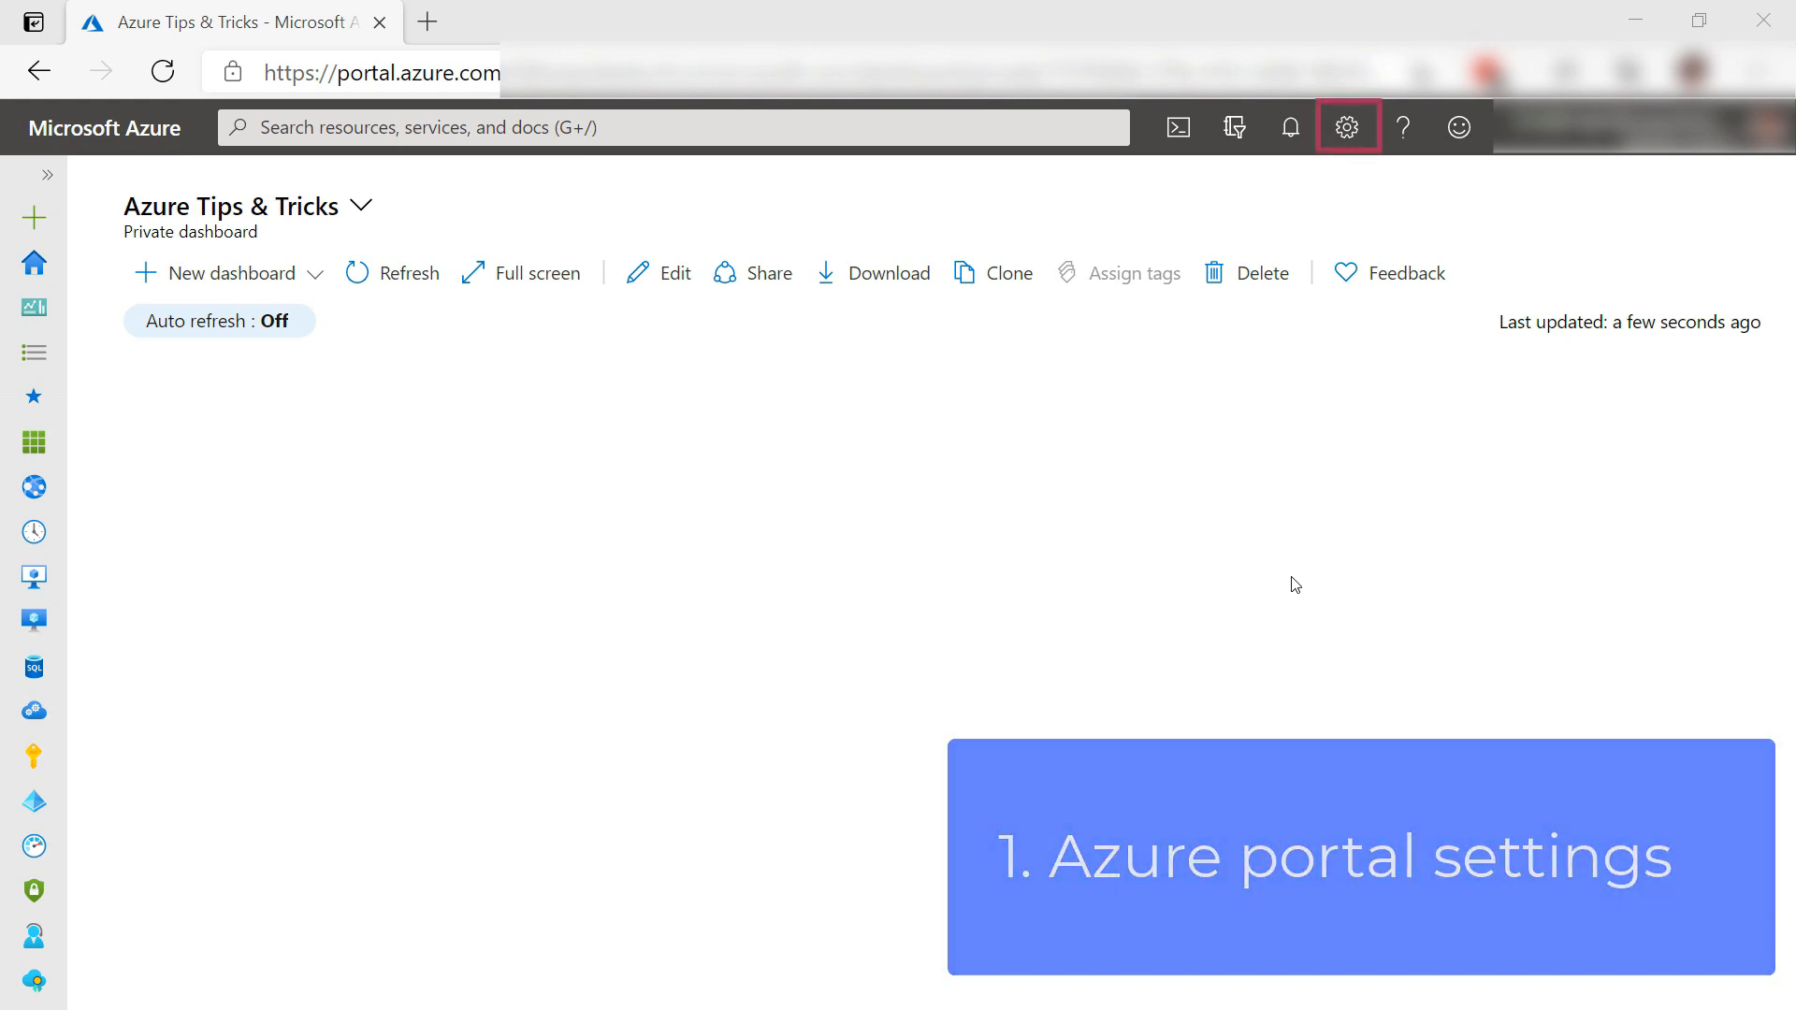
Step: Open Portal settings, review sign-out options, and try Flyout before keeping the Docked menu
click(1347, 126)
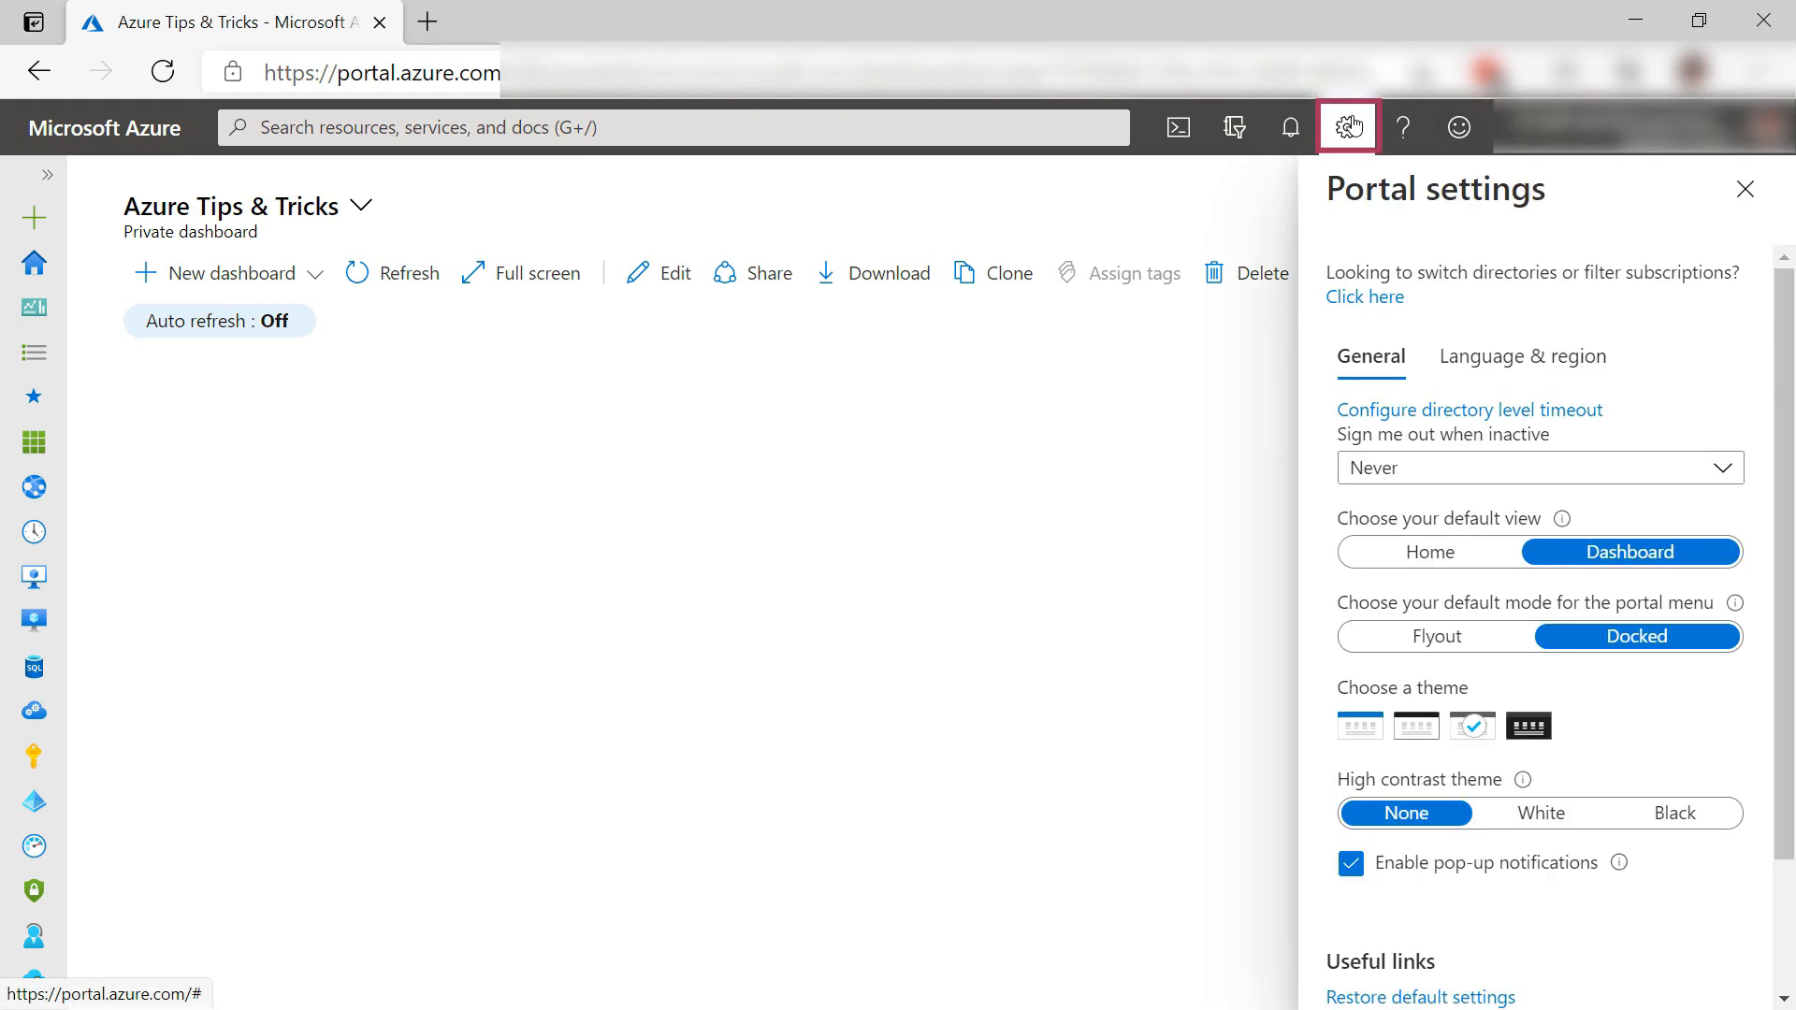
click(1724, 467)
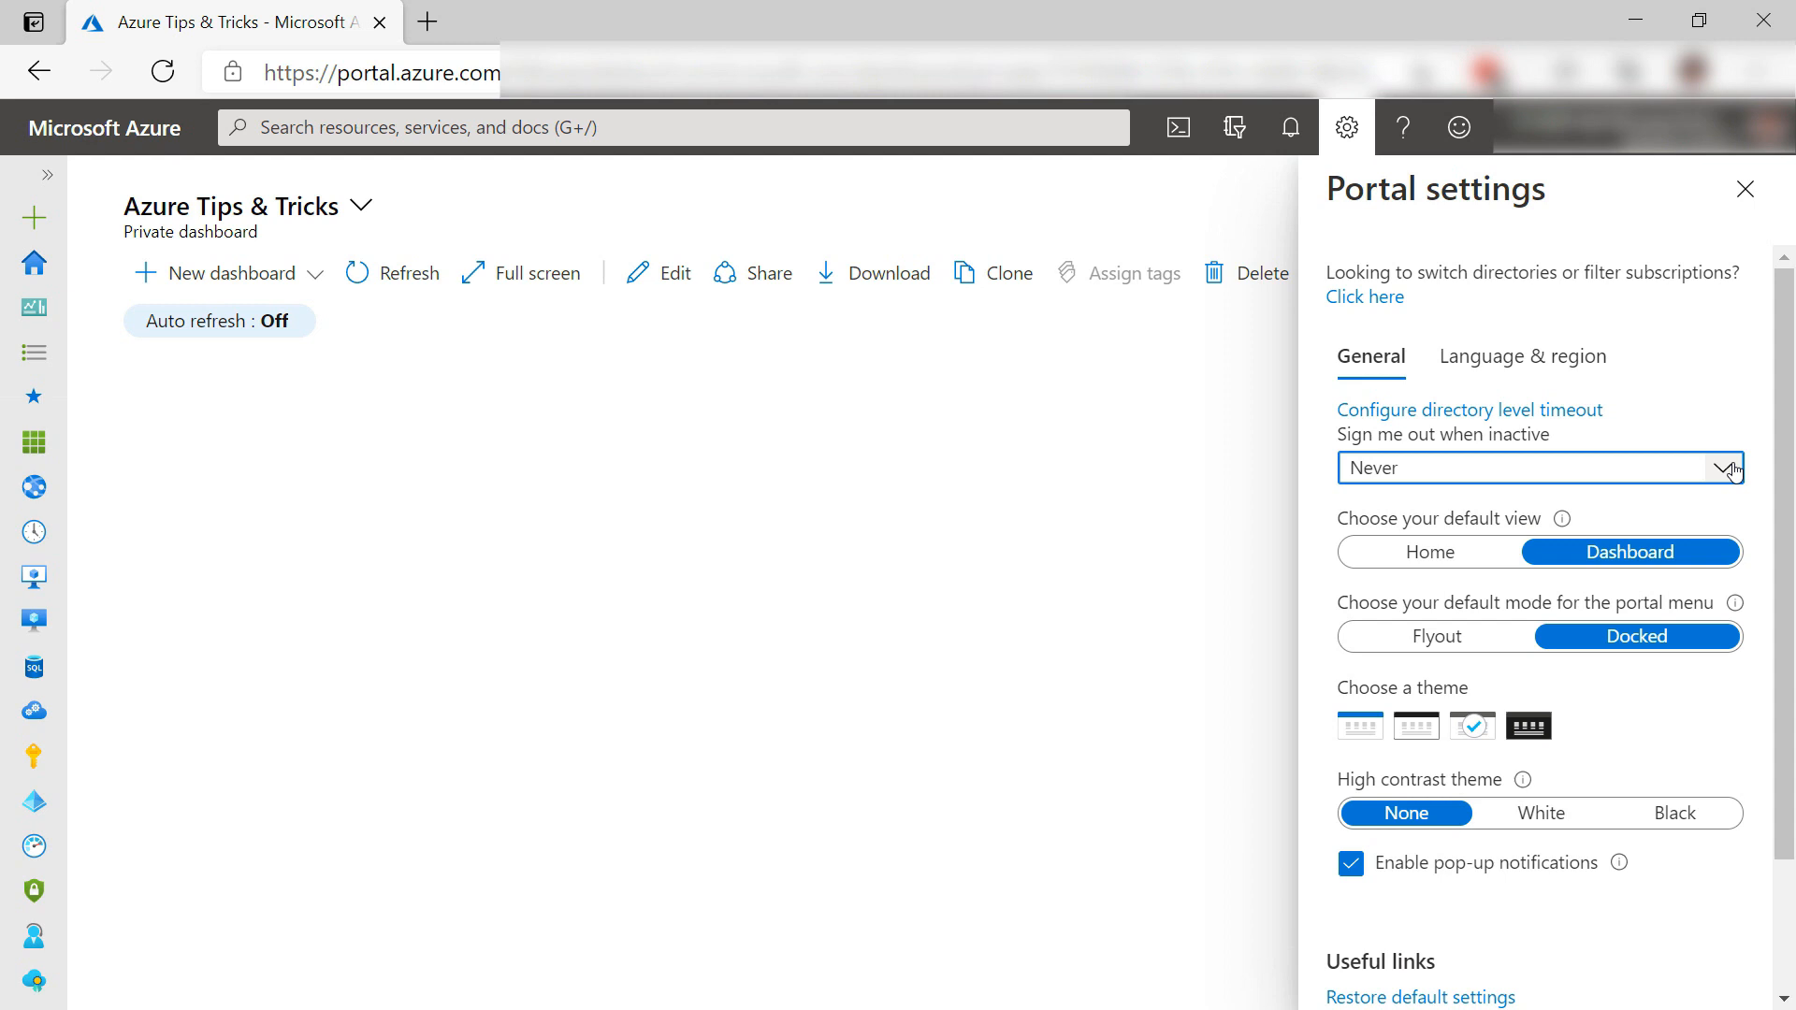
click(1433, 636)
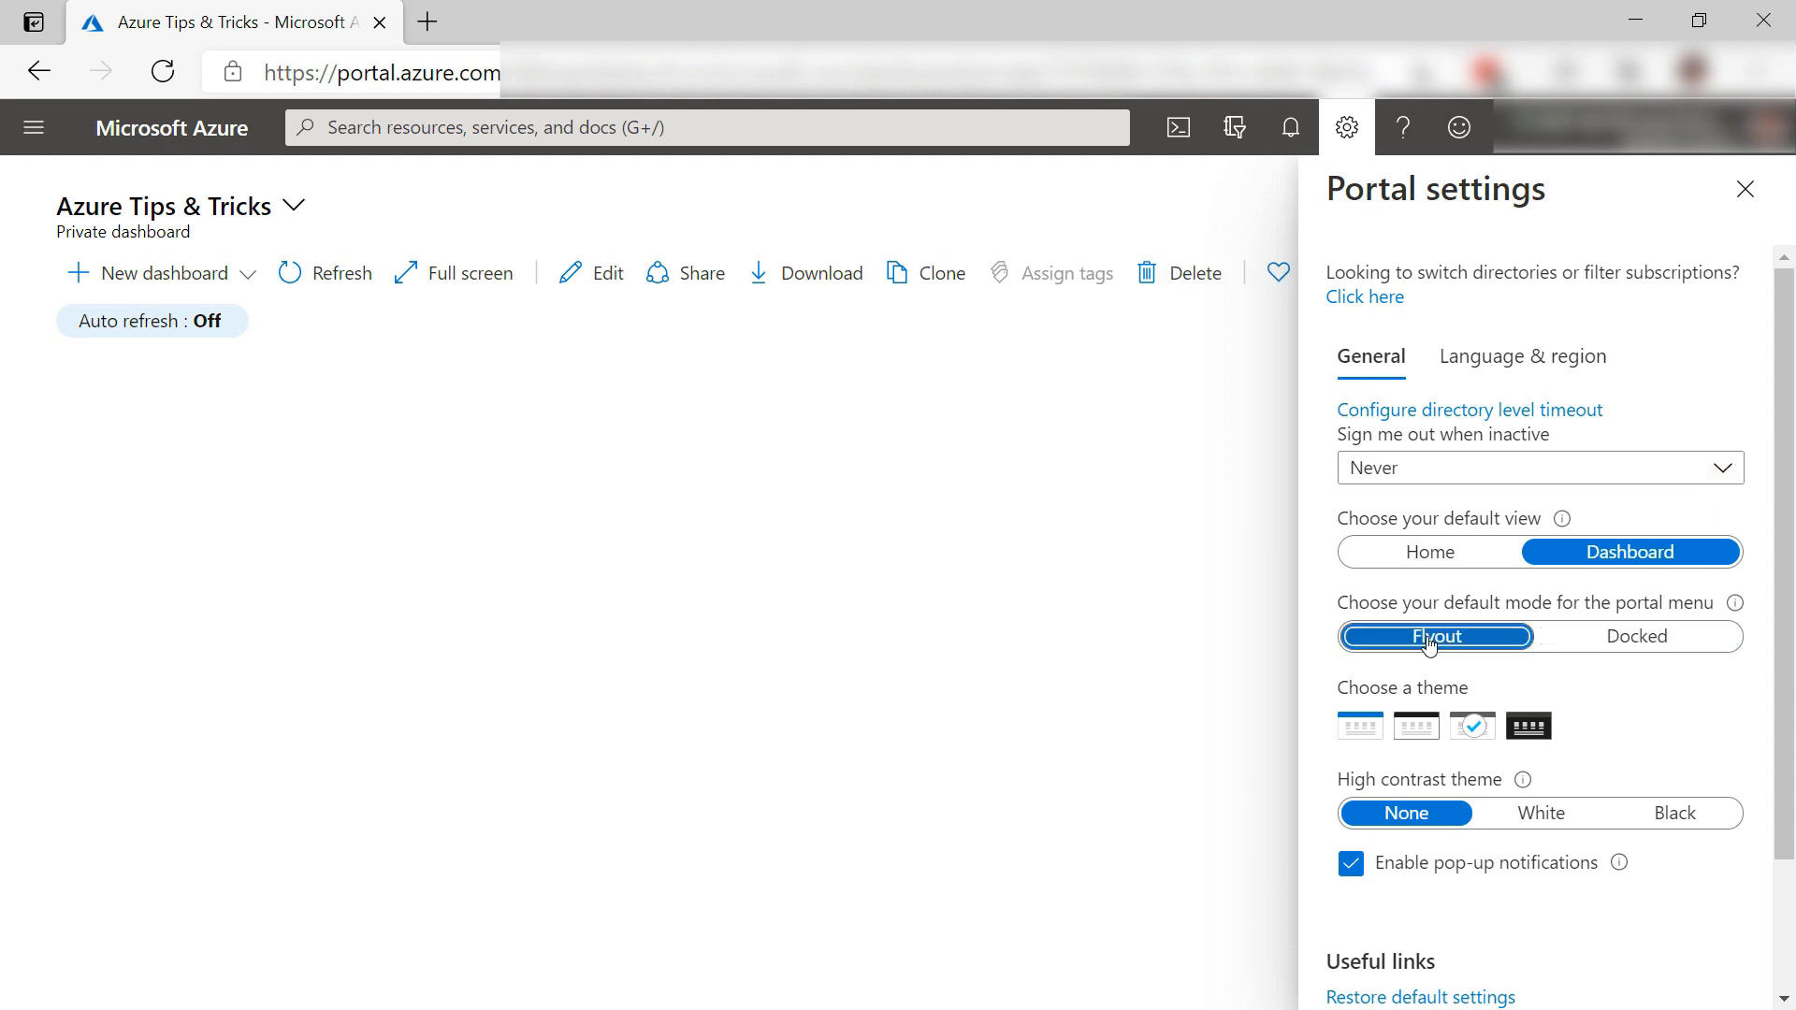
click(1636, 636)
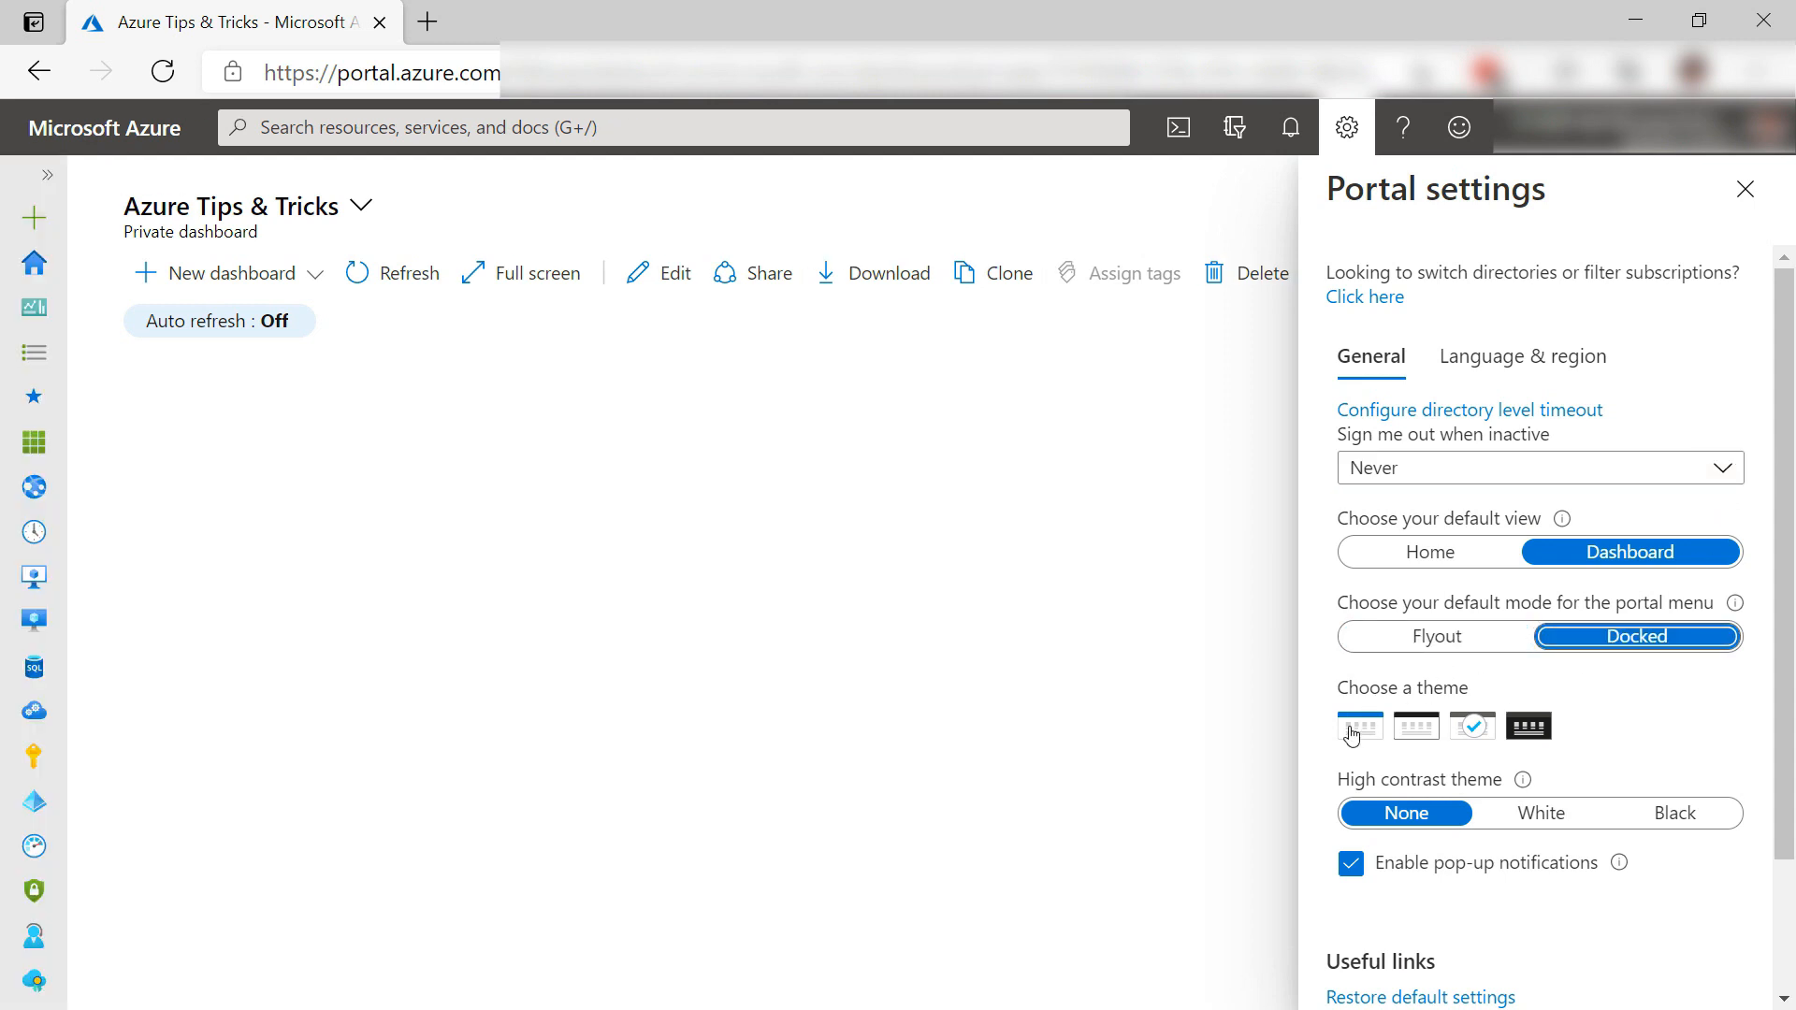
Step: Try the dark theme, then return to the light theme
click(1529, 725)
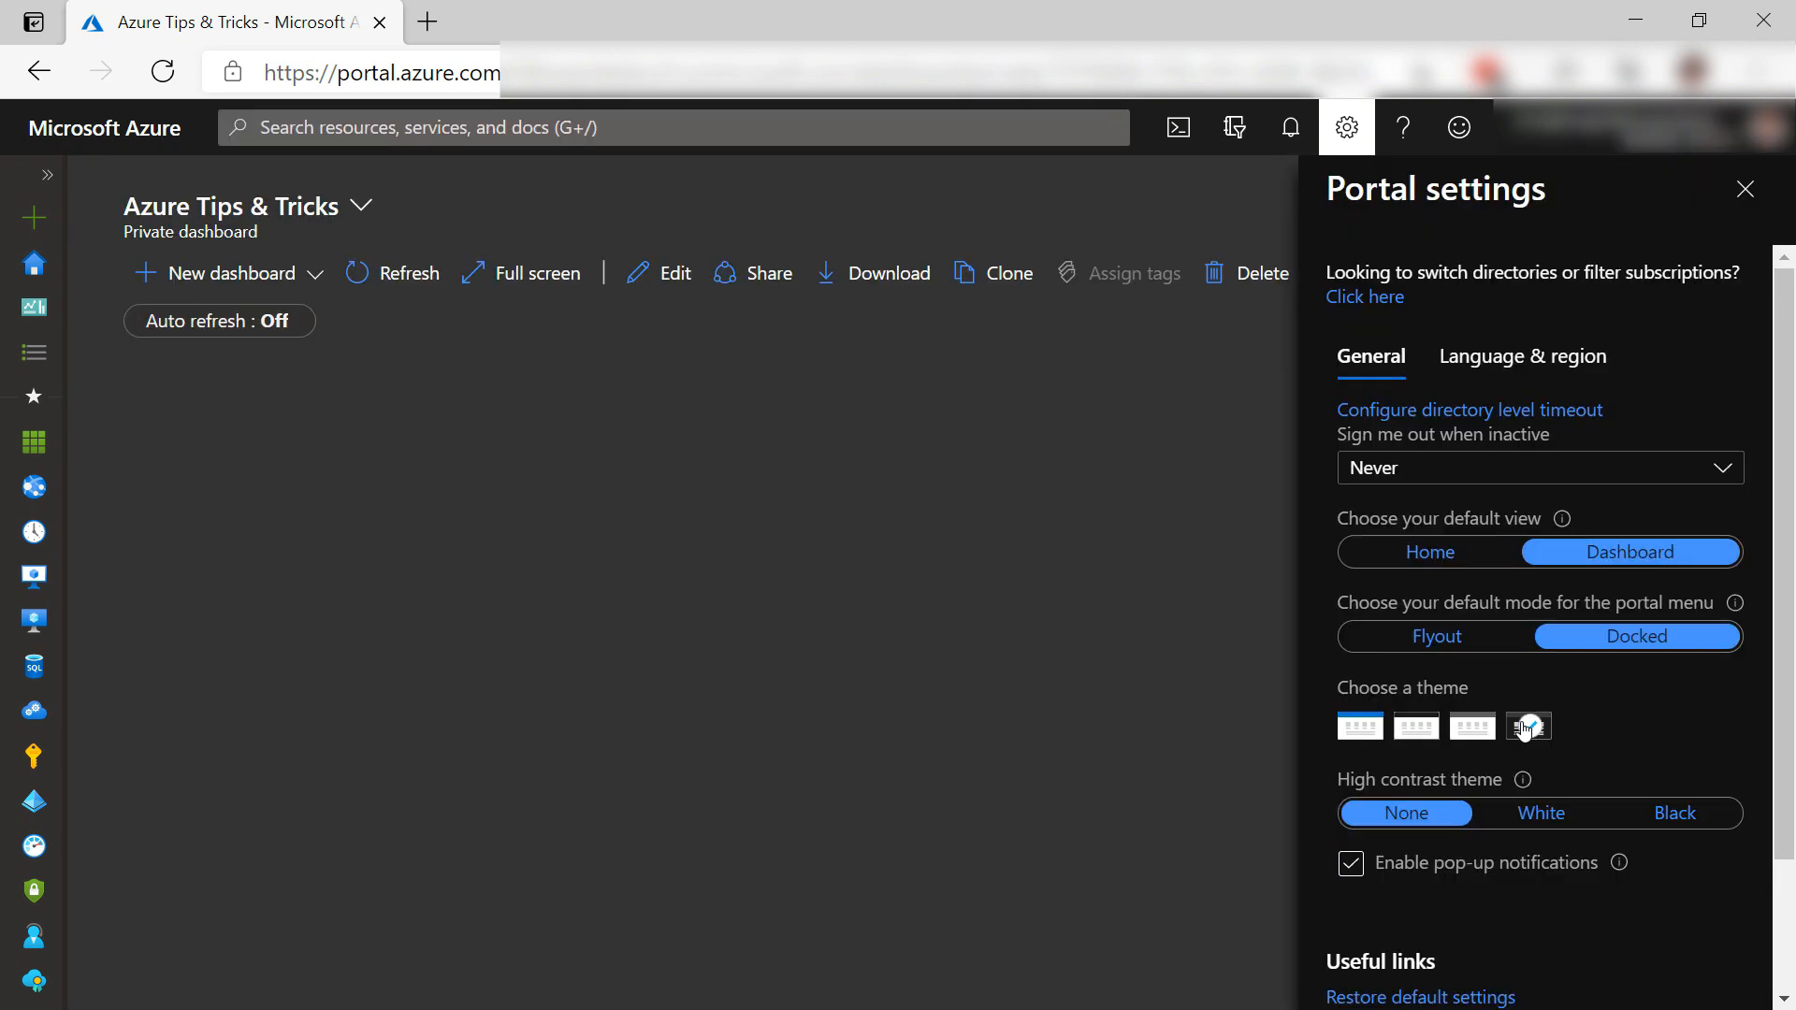
click(1674, 813)
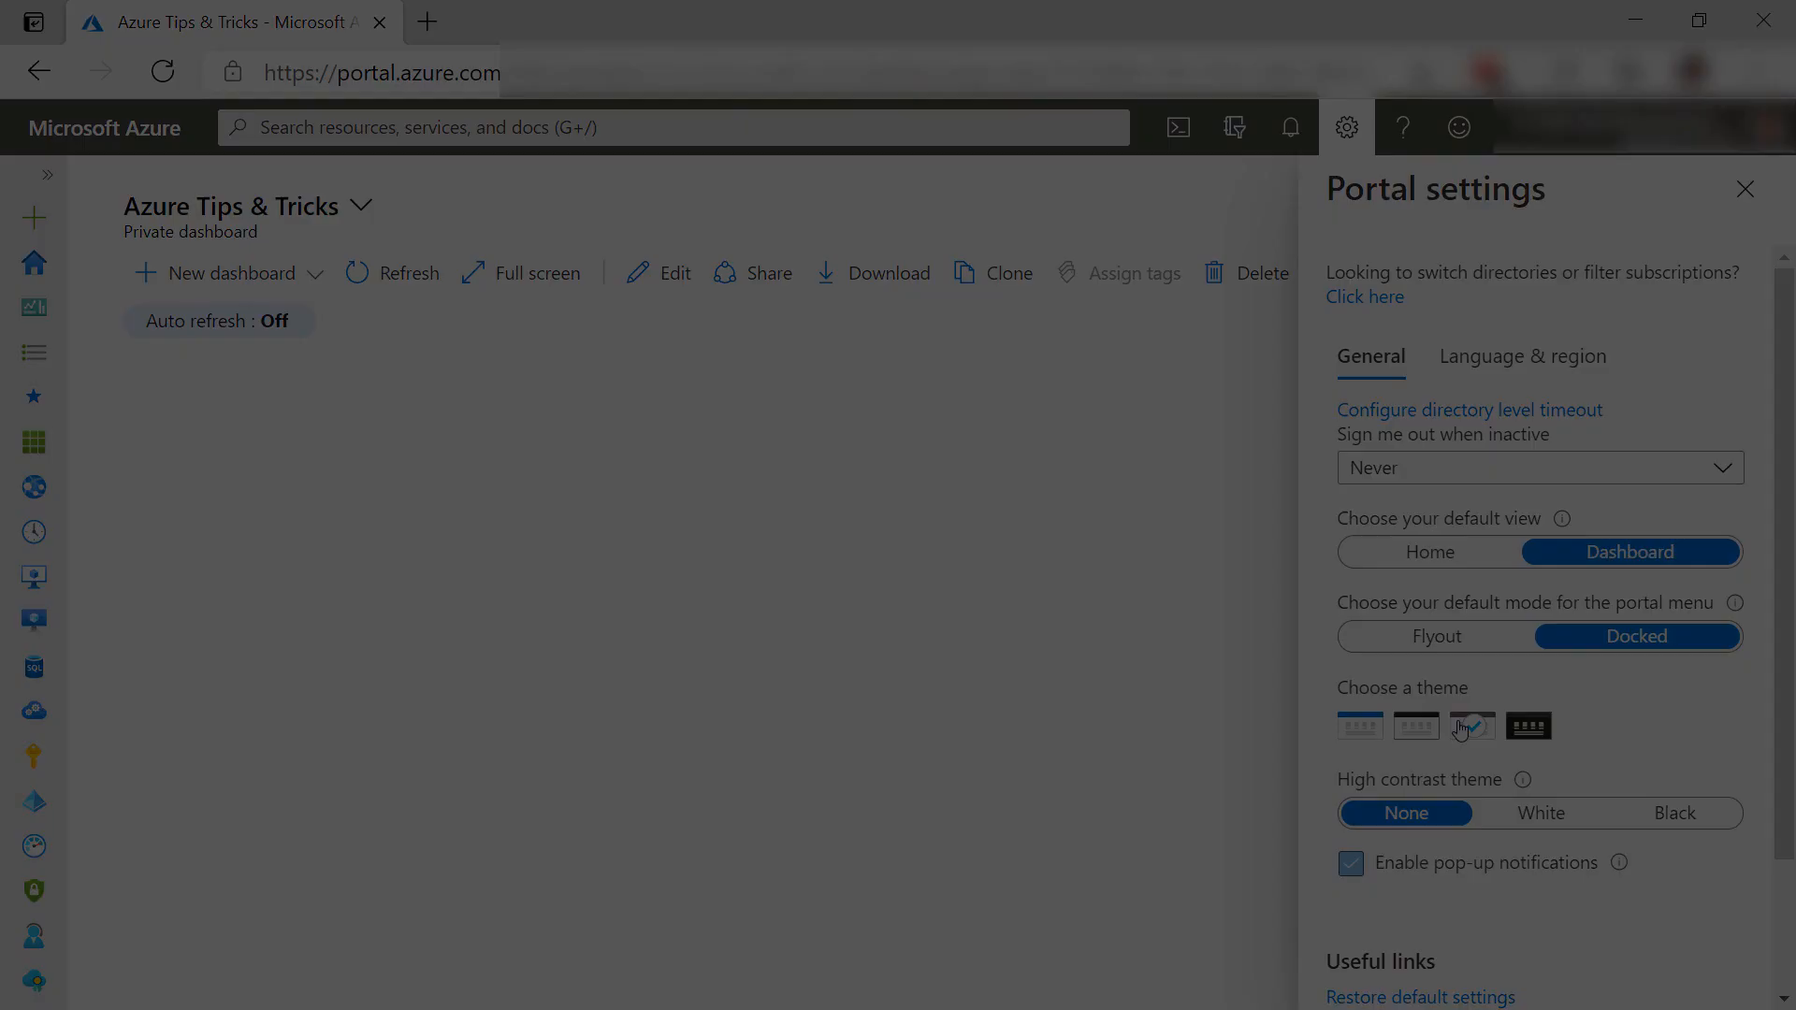
click(1742, 189)
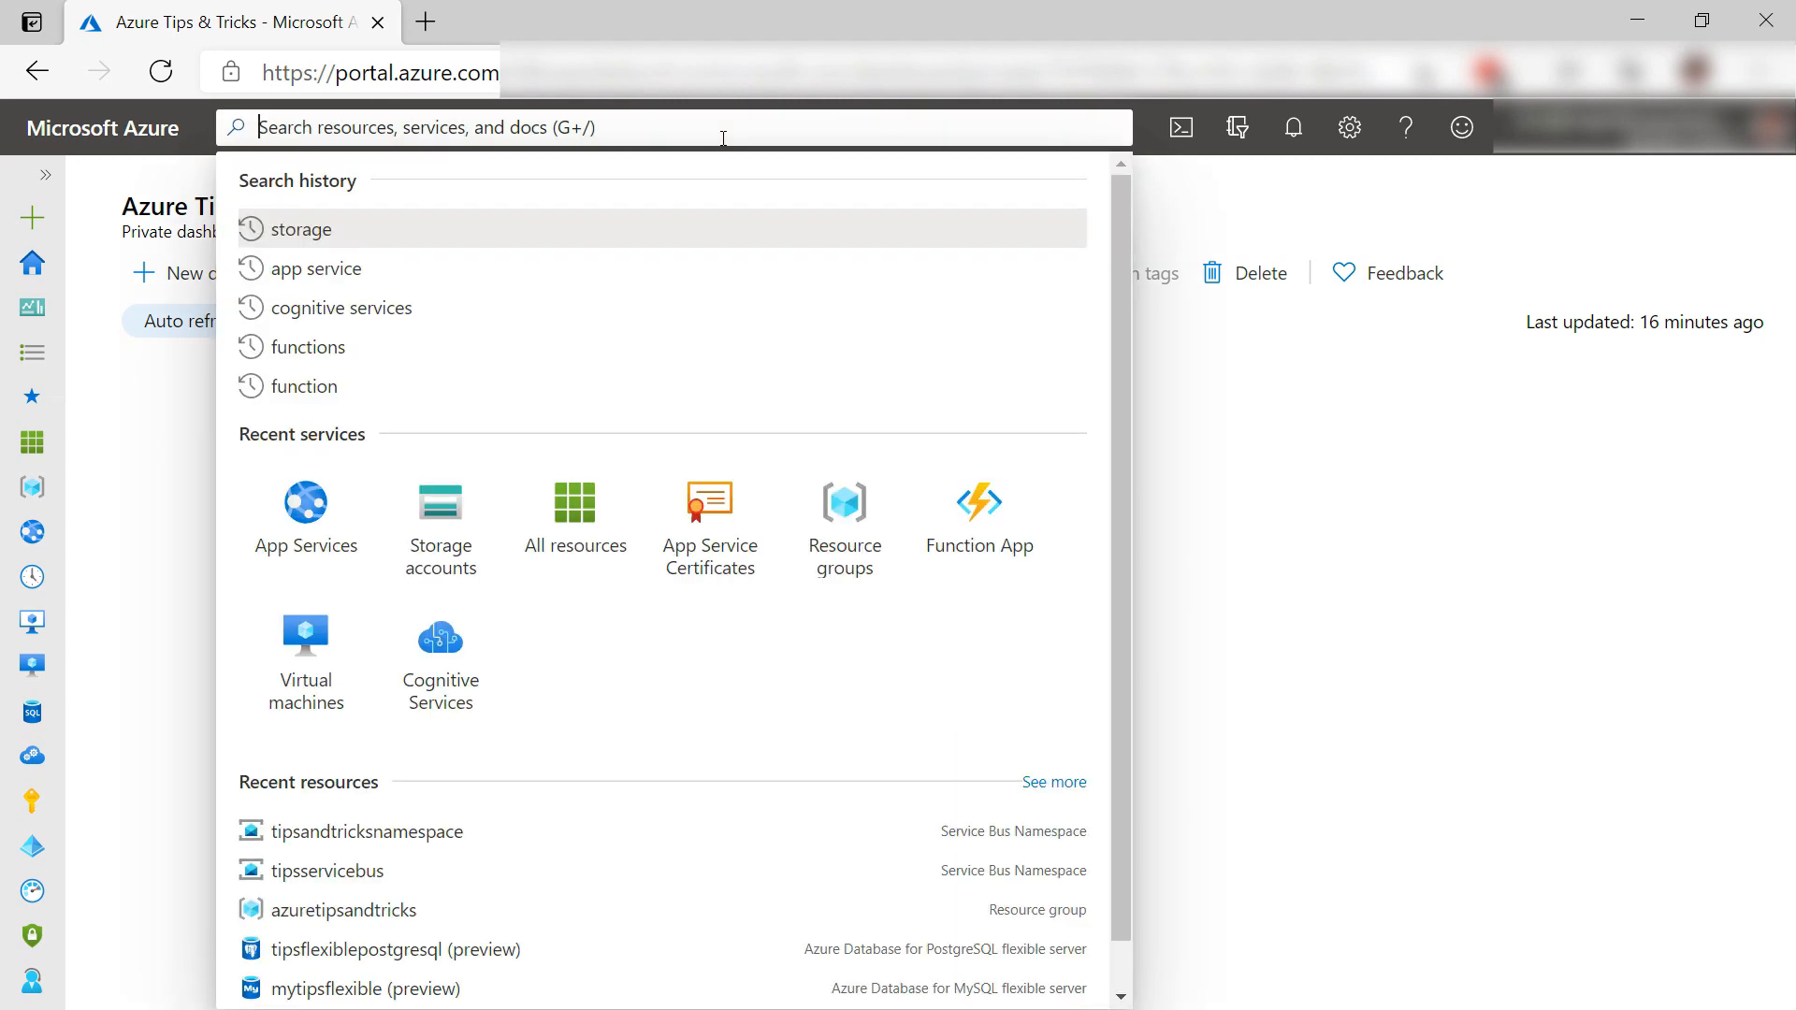
Step: Search 'service bus' for services, Marketplace and docs results, then start a new 'ips' search
text(service)
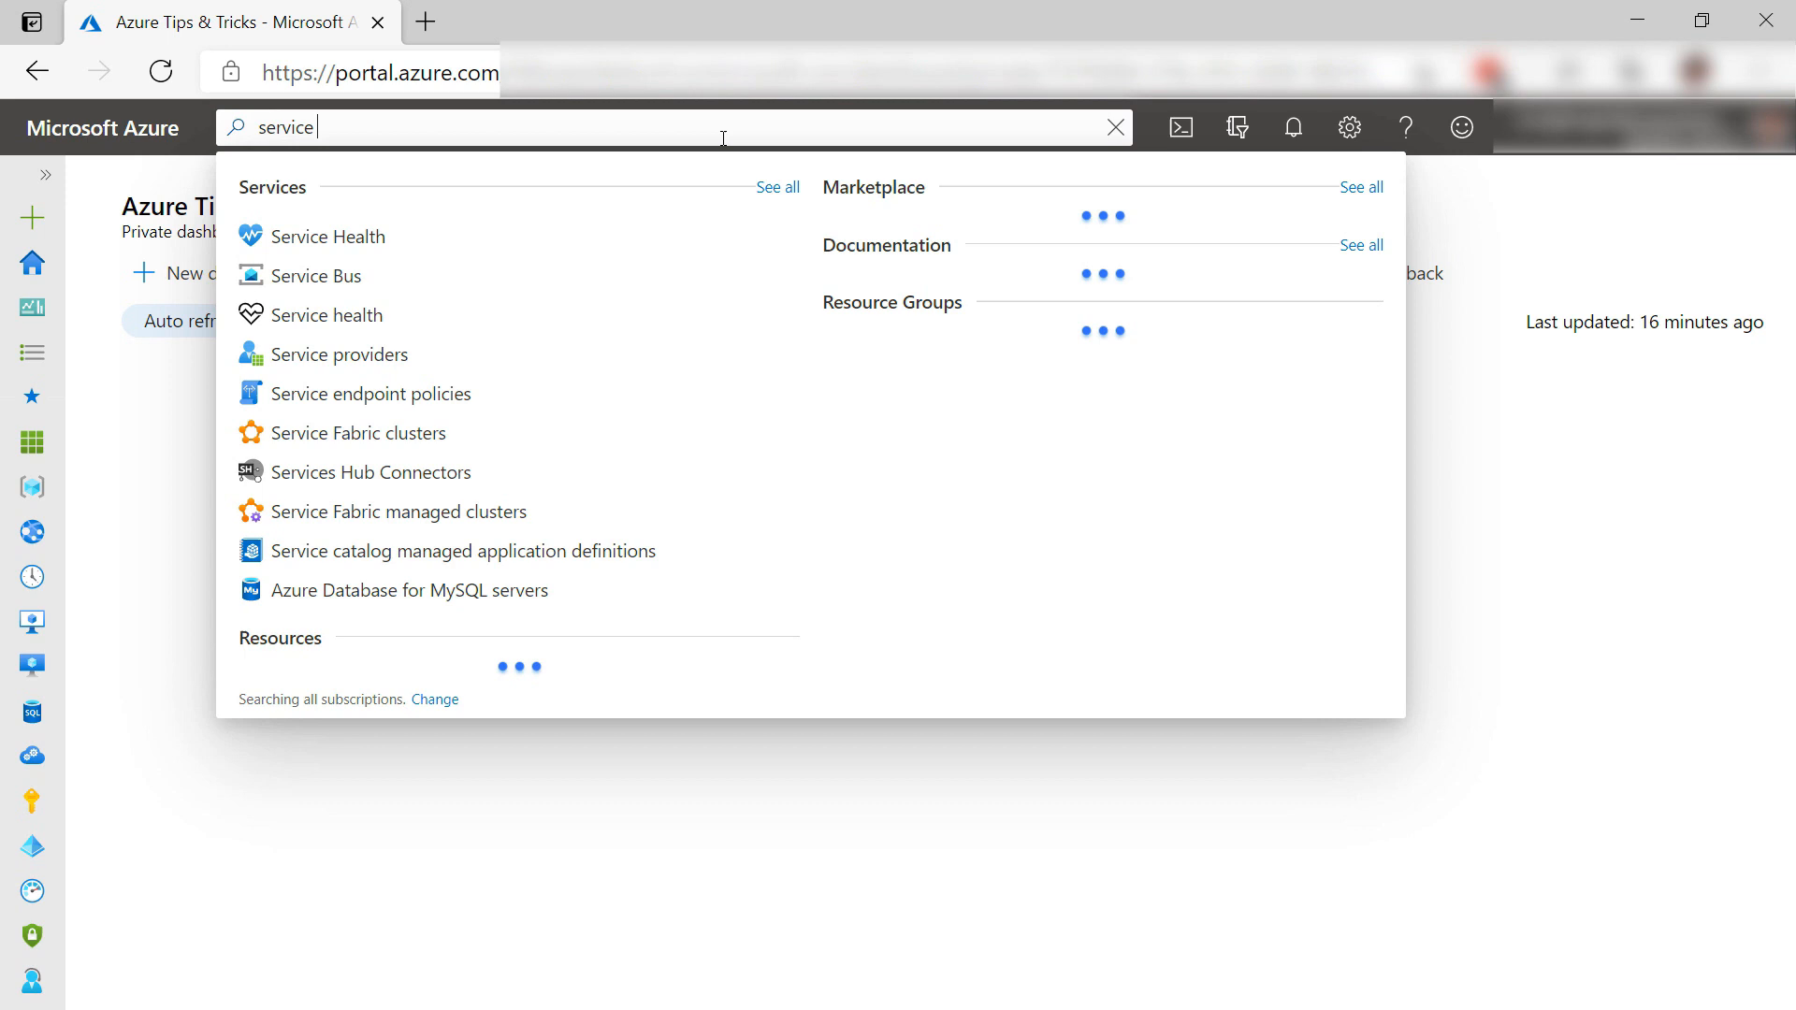
text(bus)
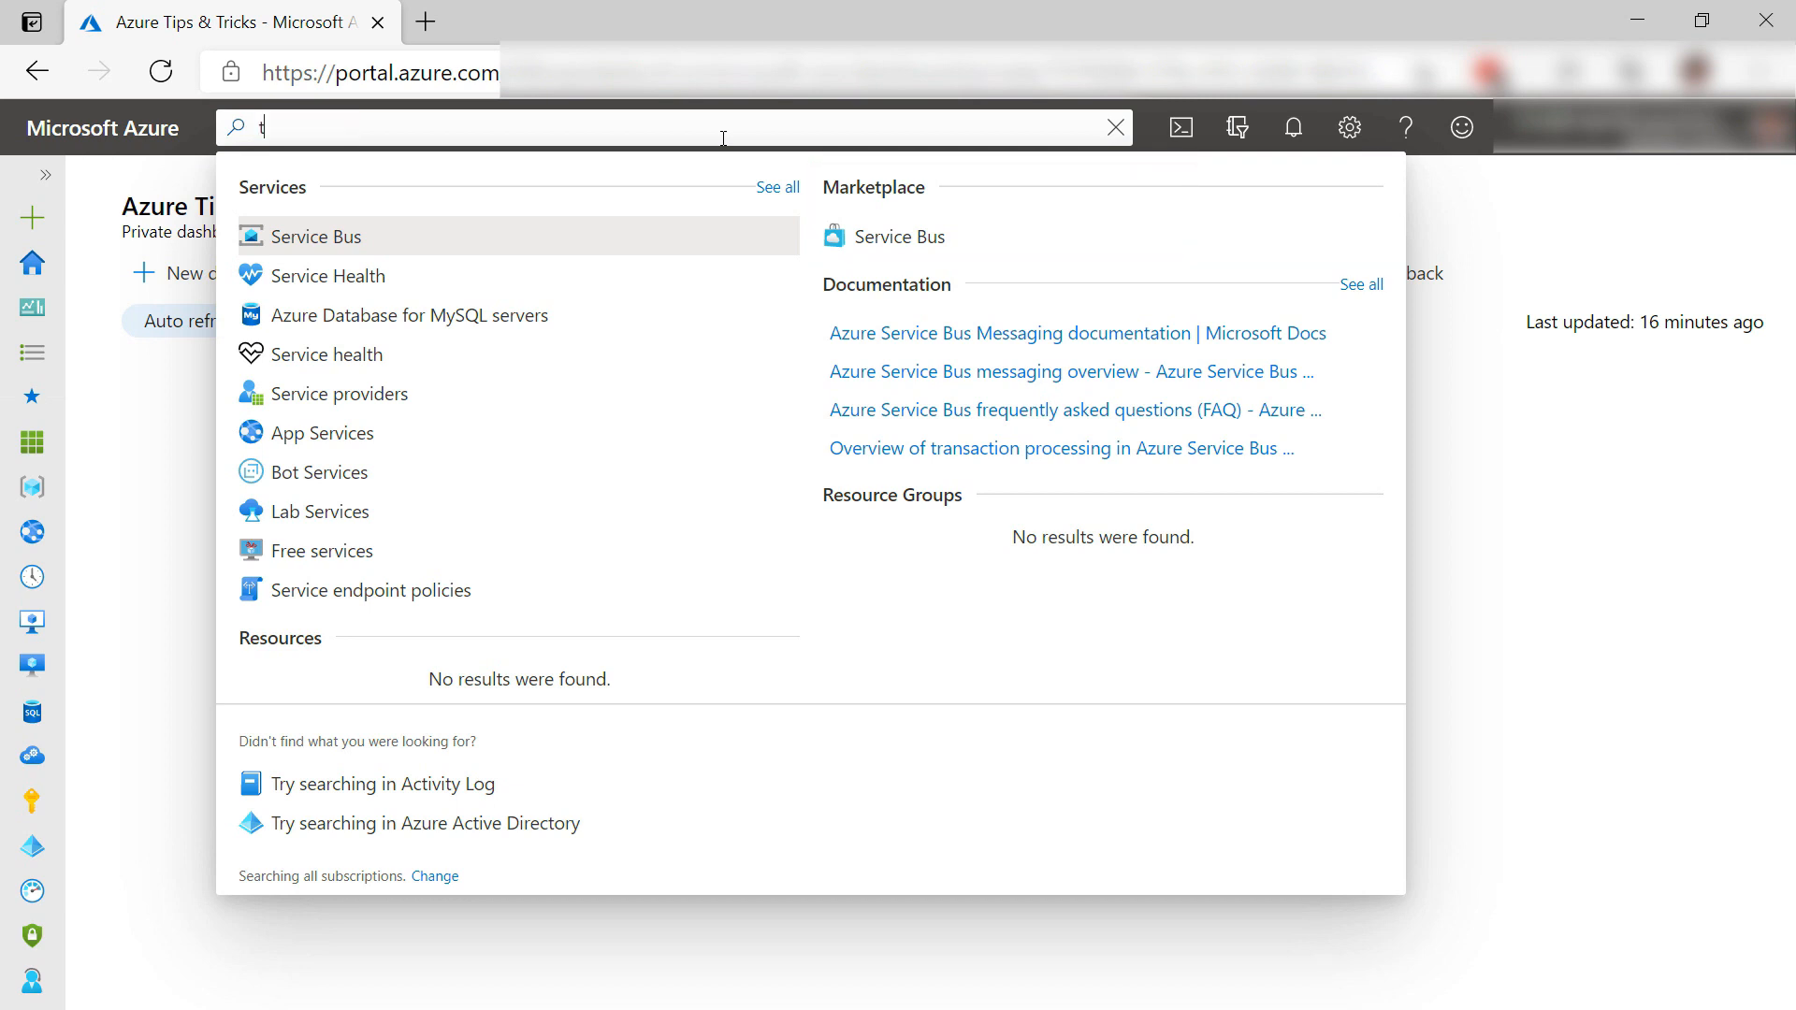
text(ips)
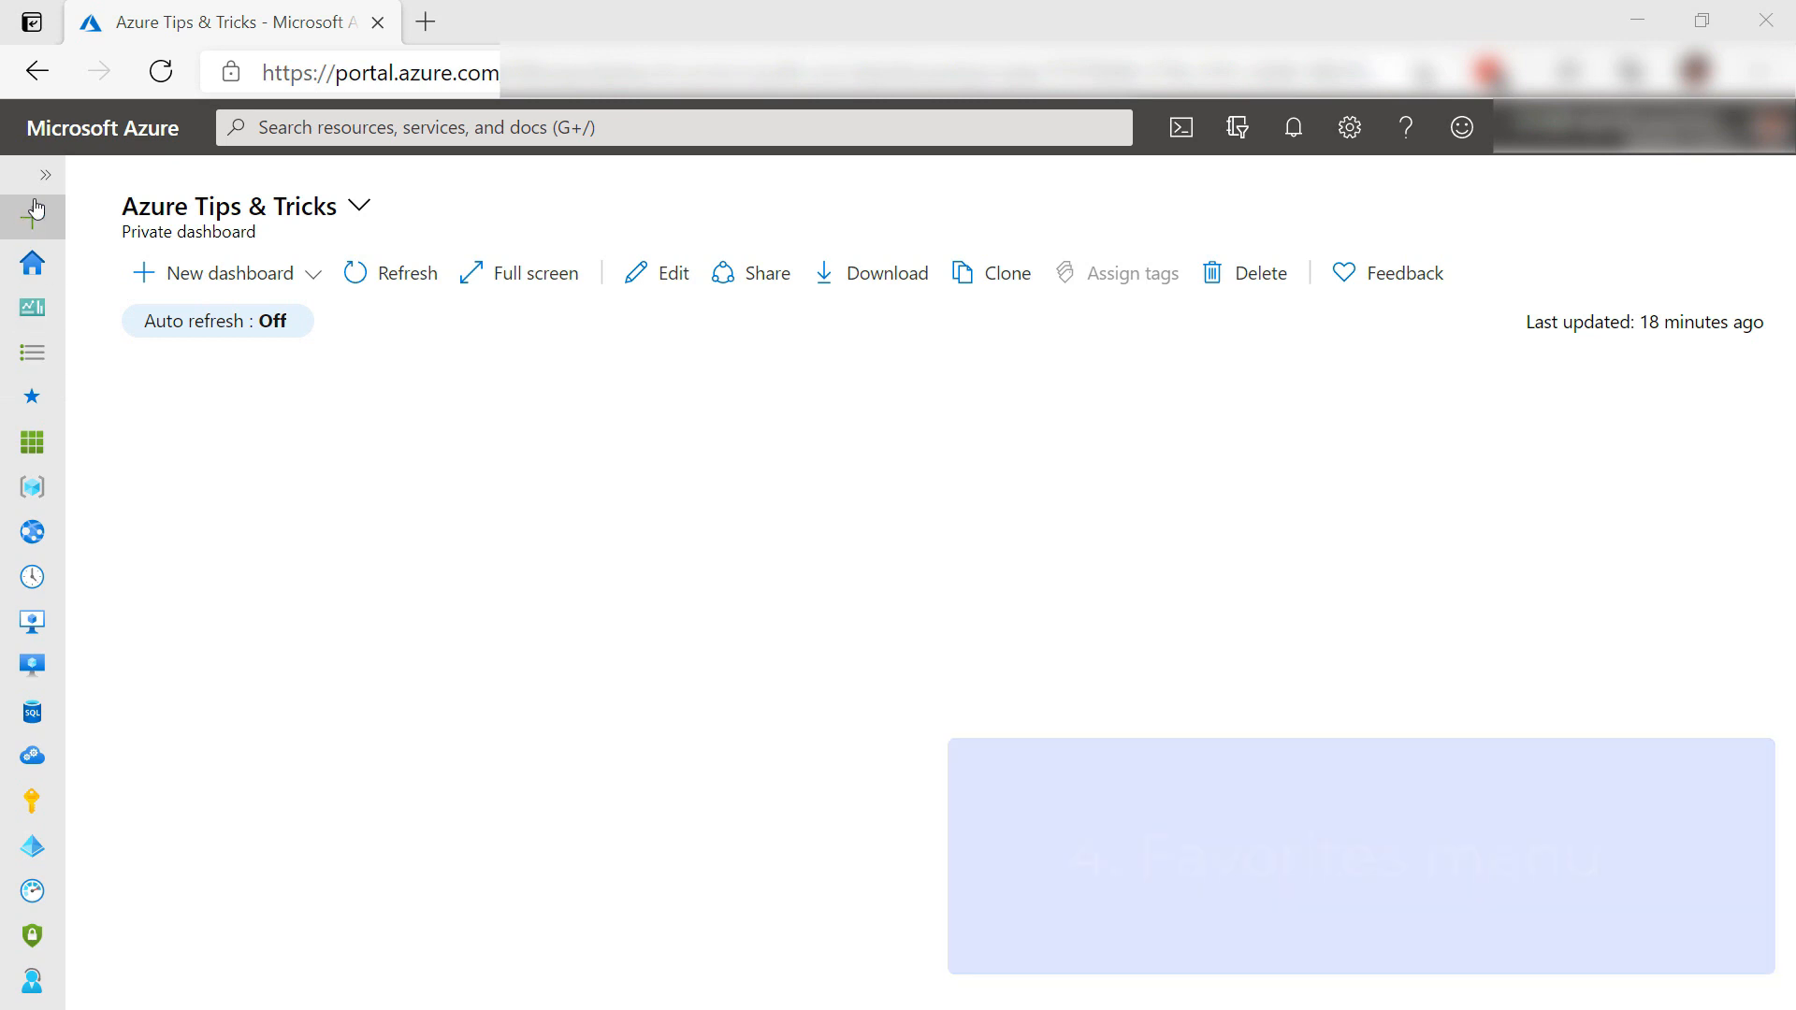
Step: Expand the menu, unfavorite Resource groups, and go to All services
click(35, 174)
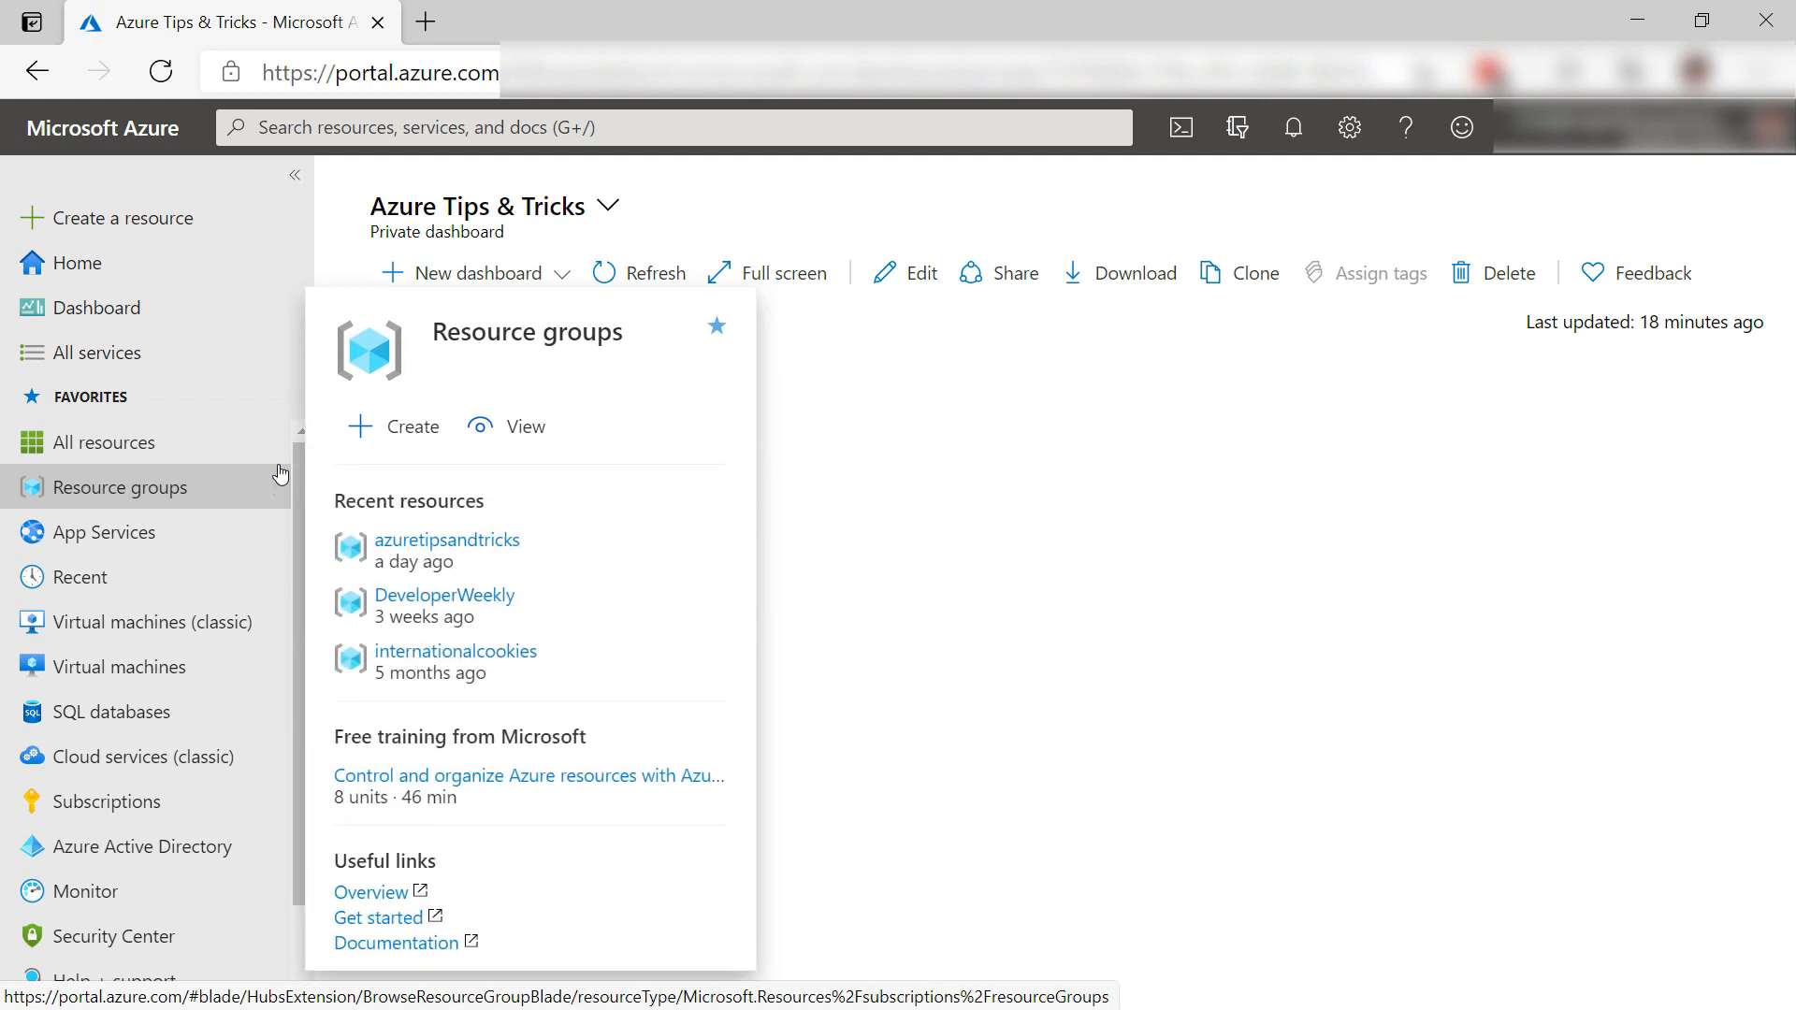
mouse_move(480, 455)
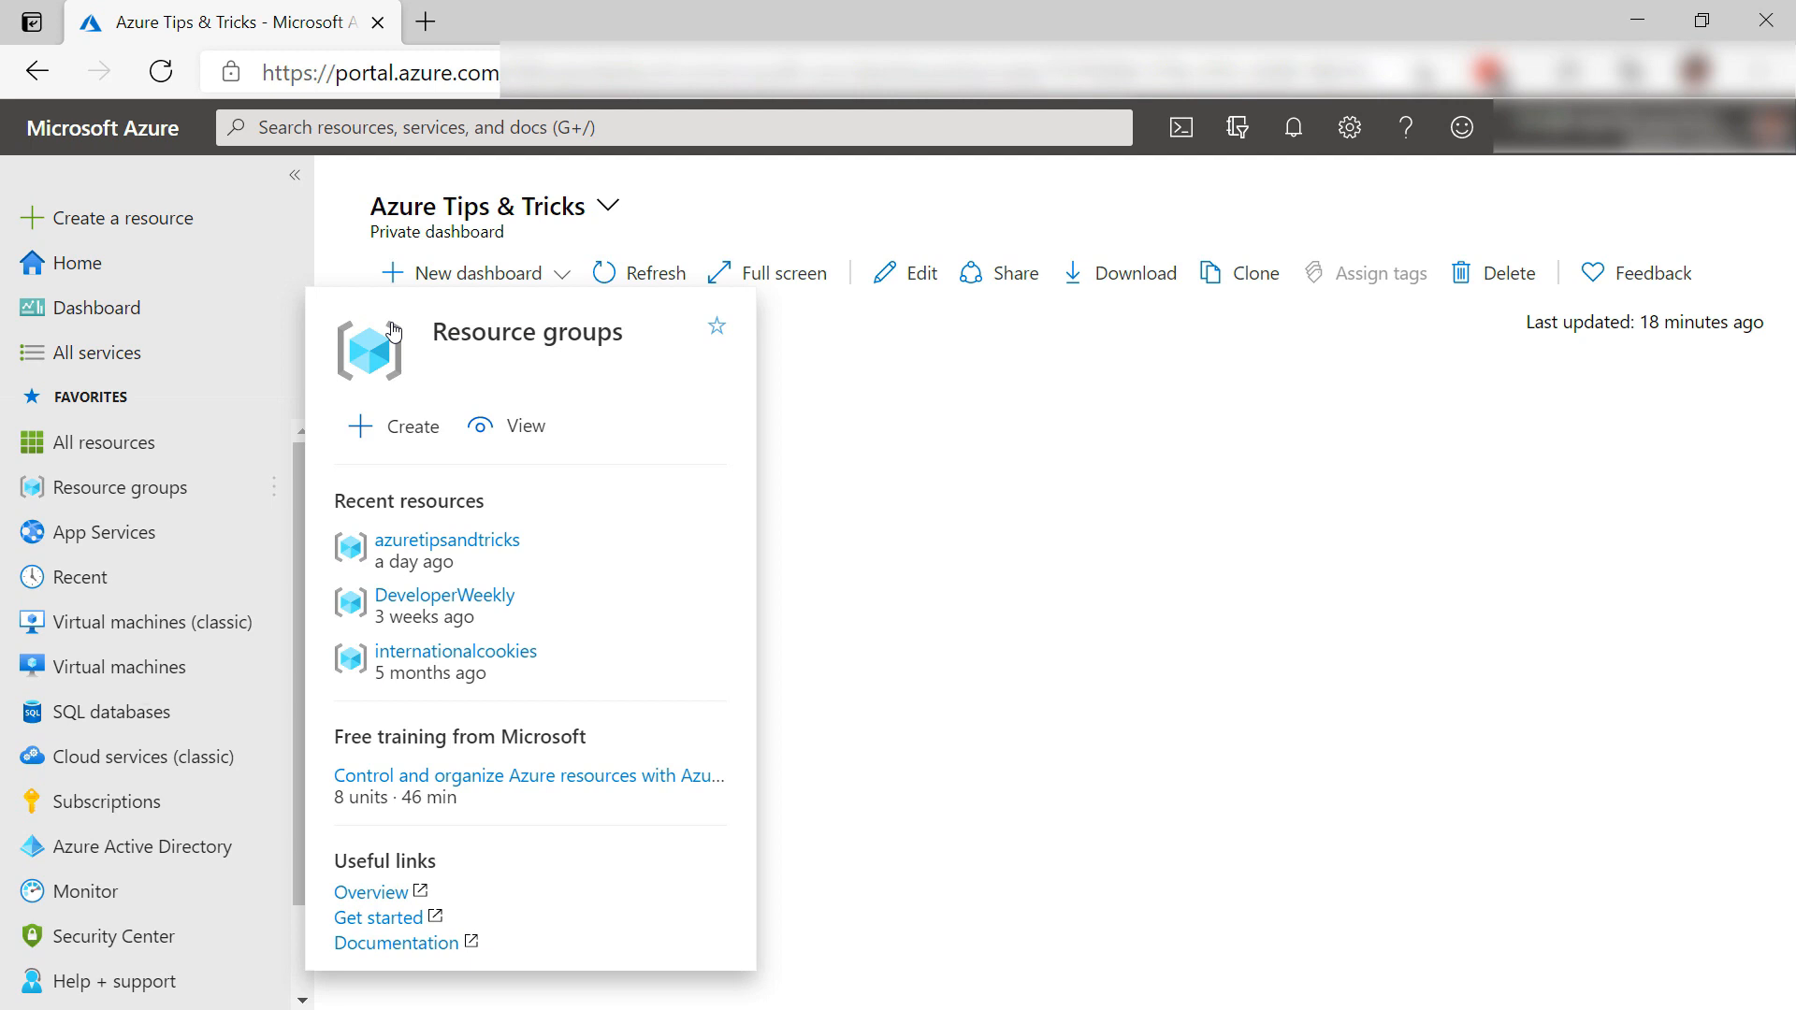
click(97, 353)
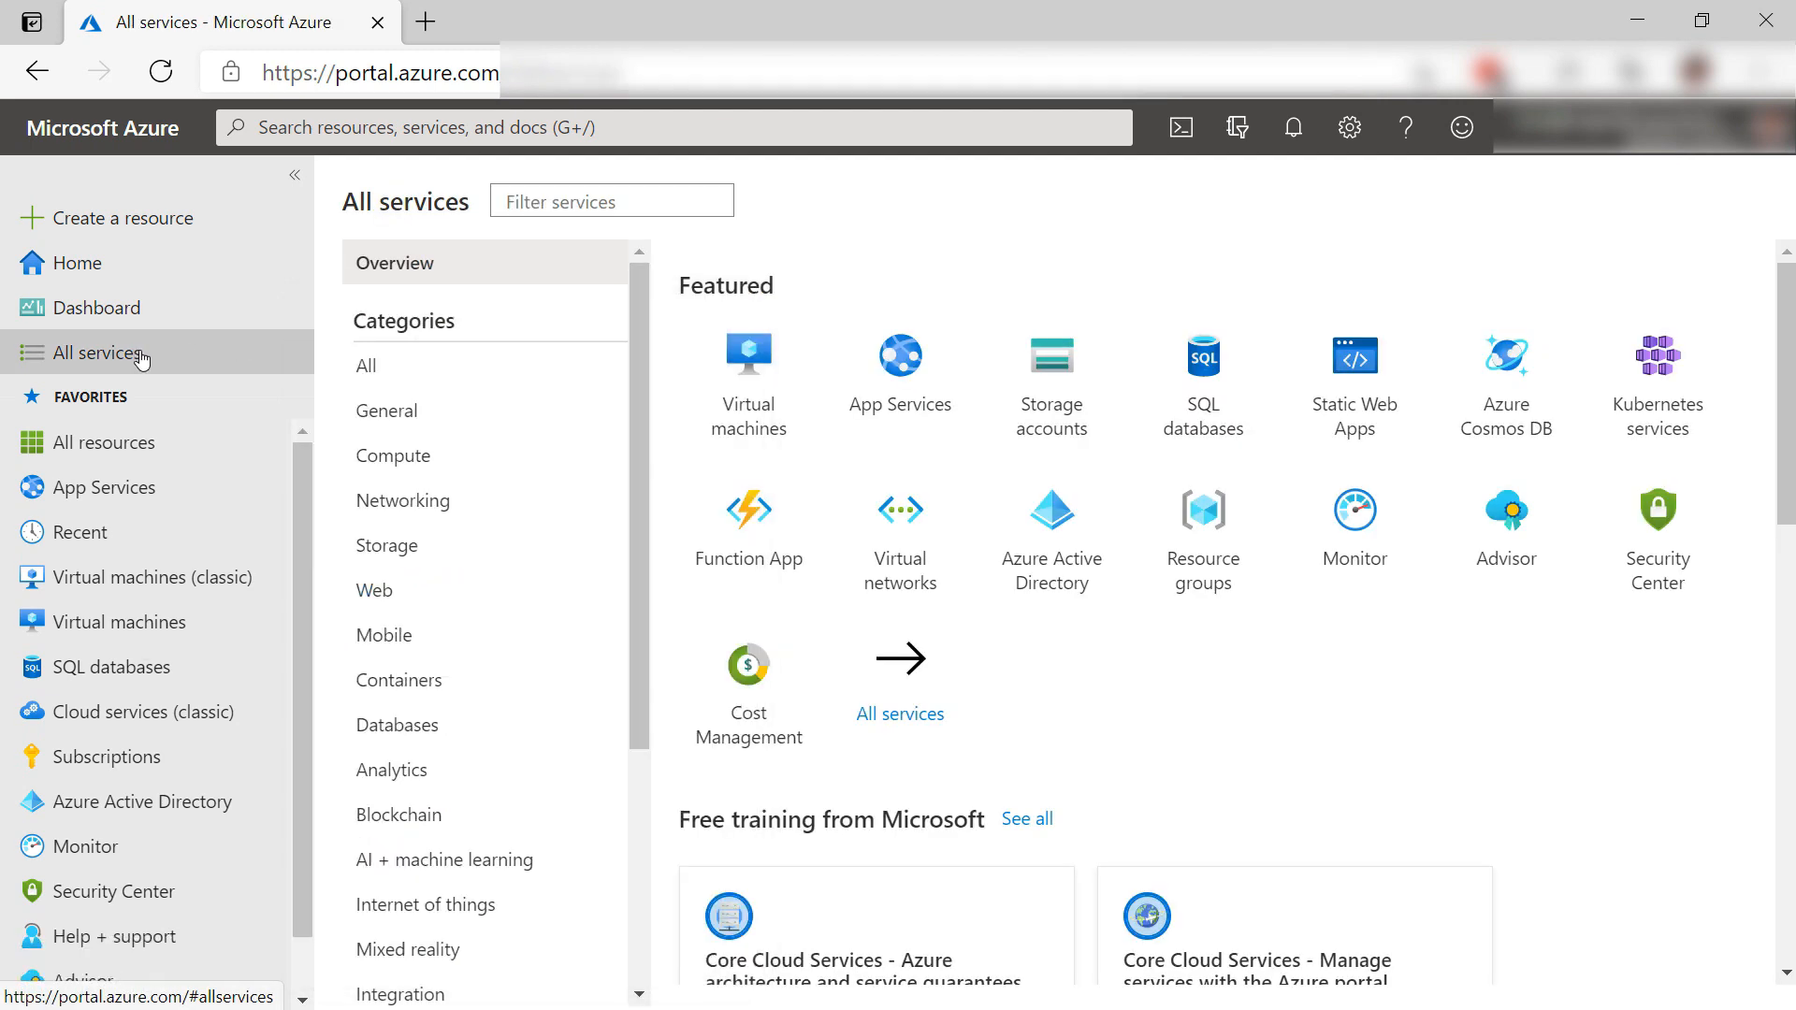
mouse_move(1200, 733)
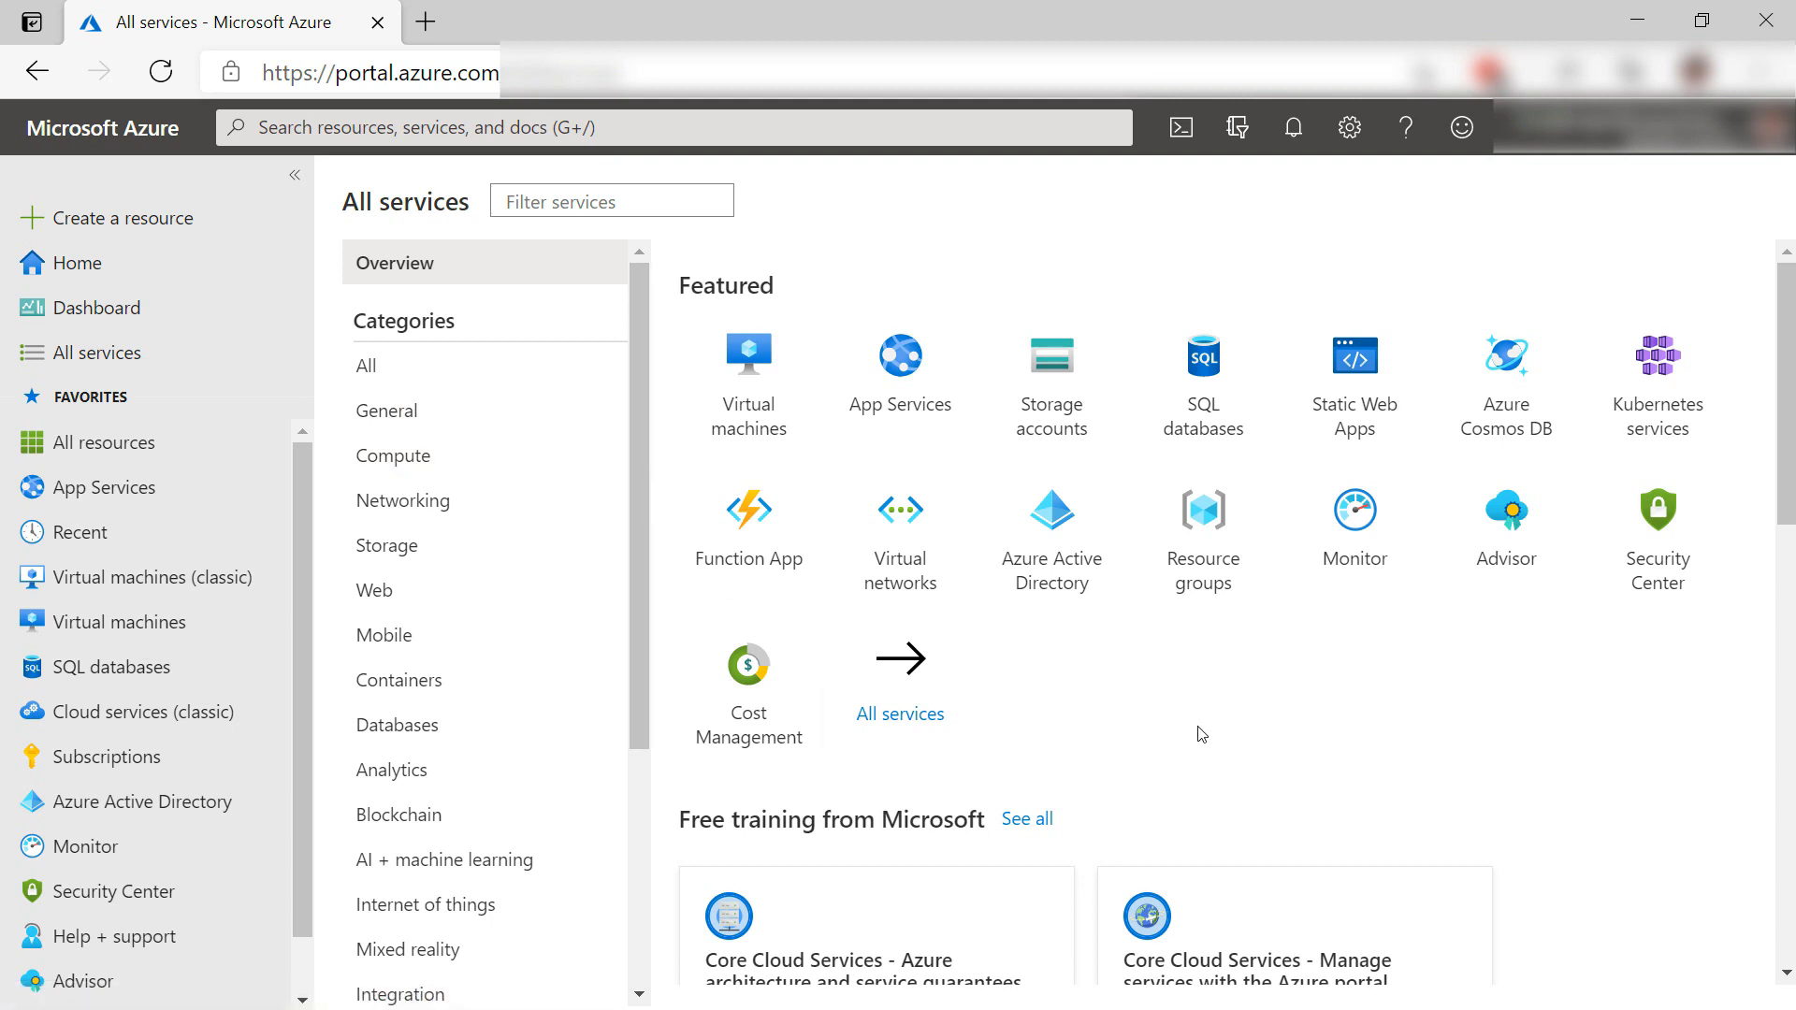
mouse_move(900, 510)
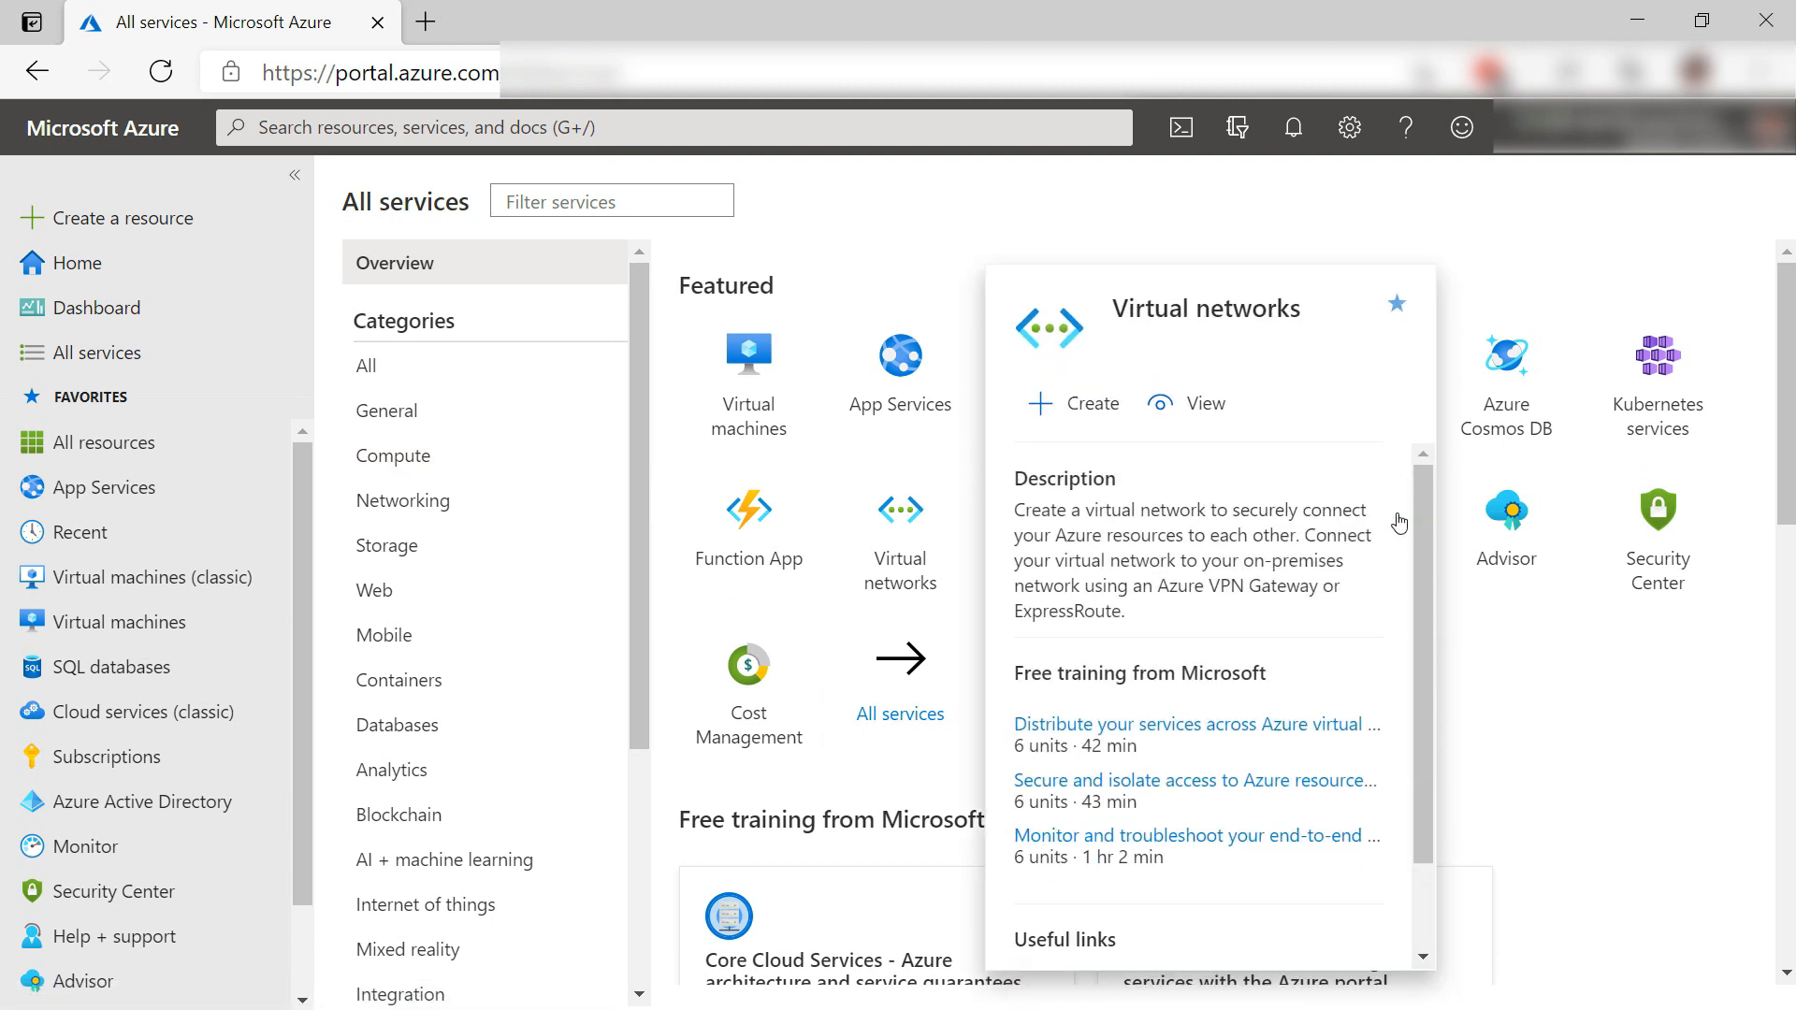
mouse_move(1530, 755)
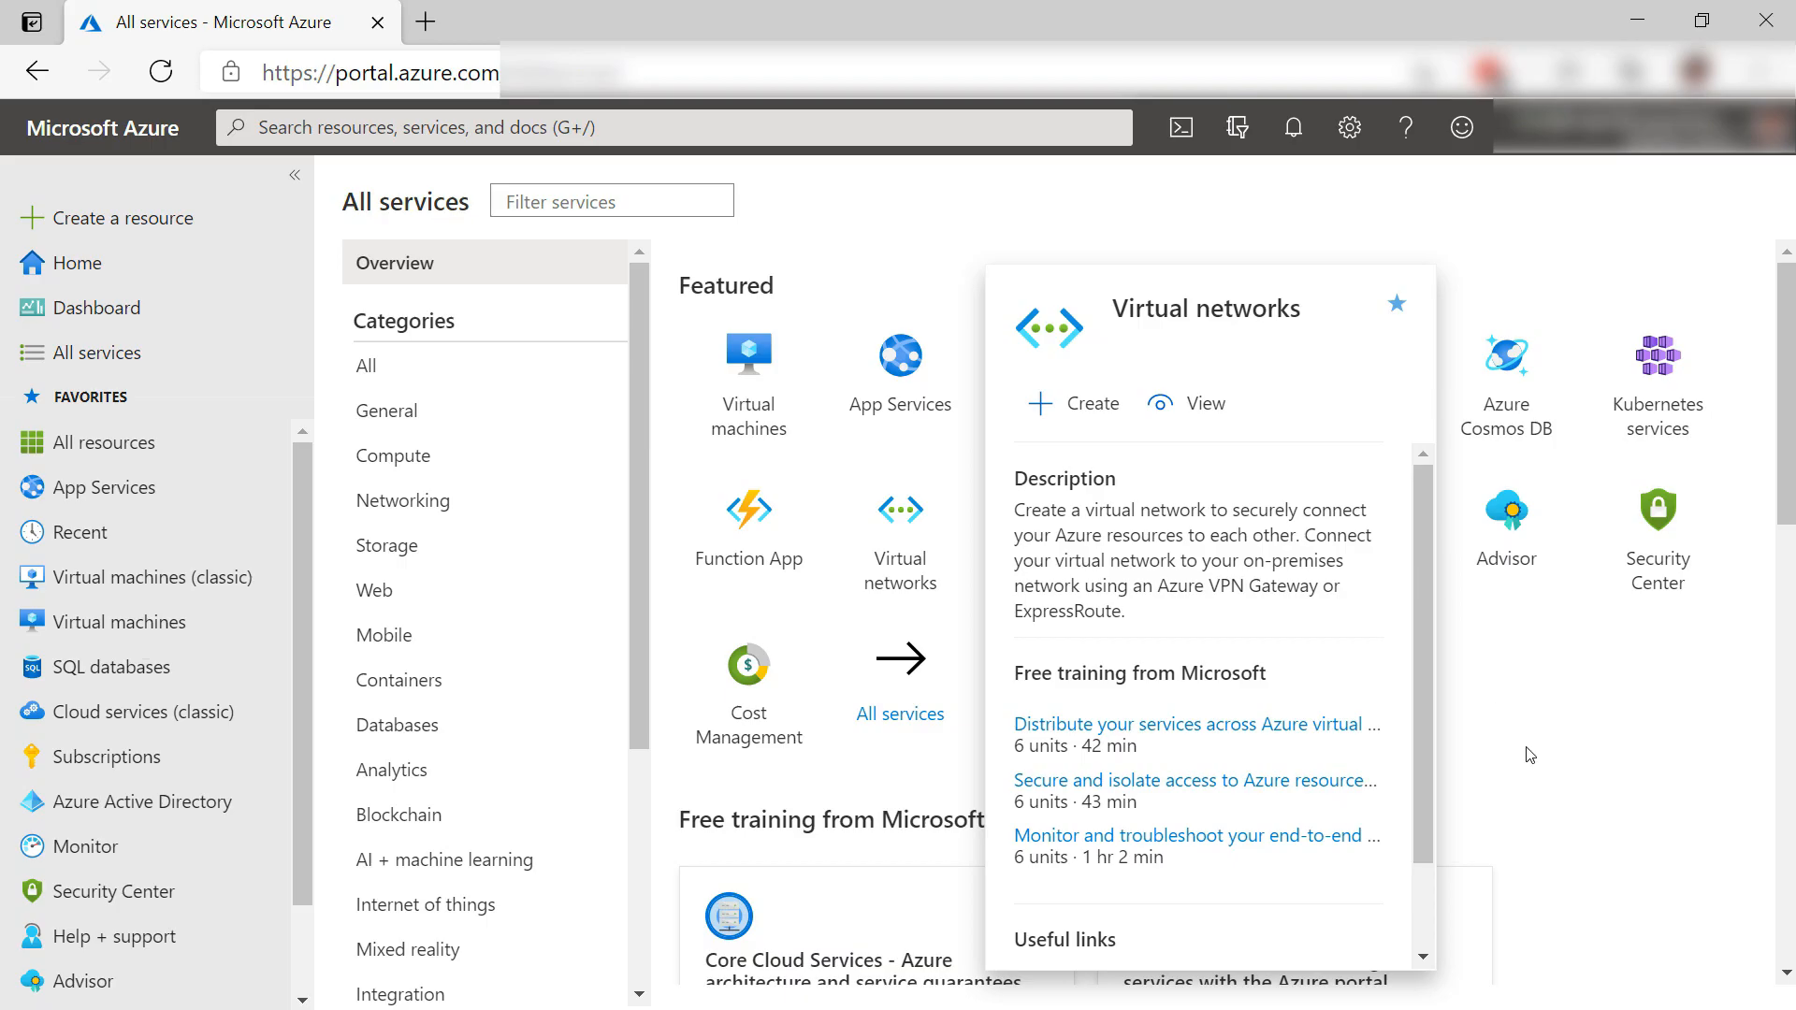
Step: Load preview.portal.azure.com and show theazureoverview's Application map
click(97, 307)
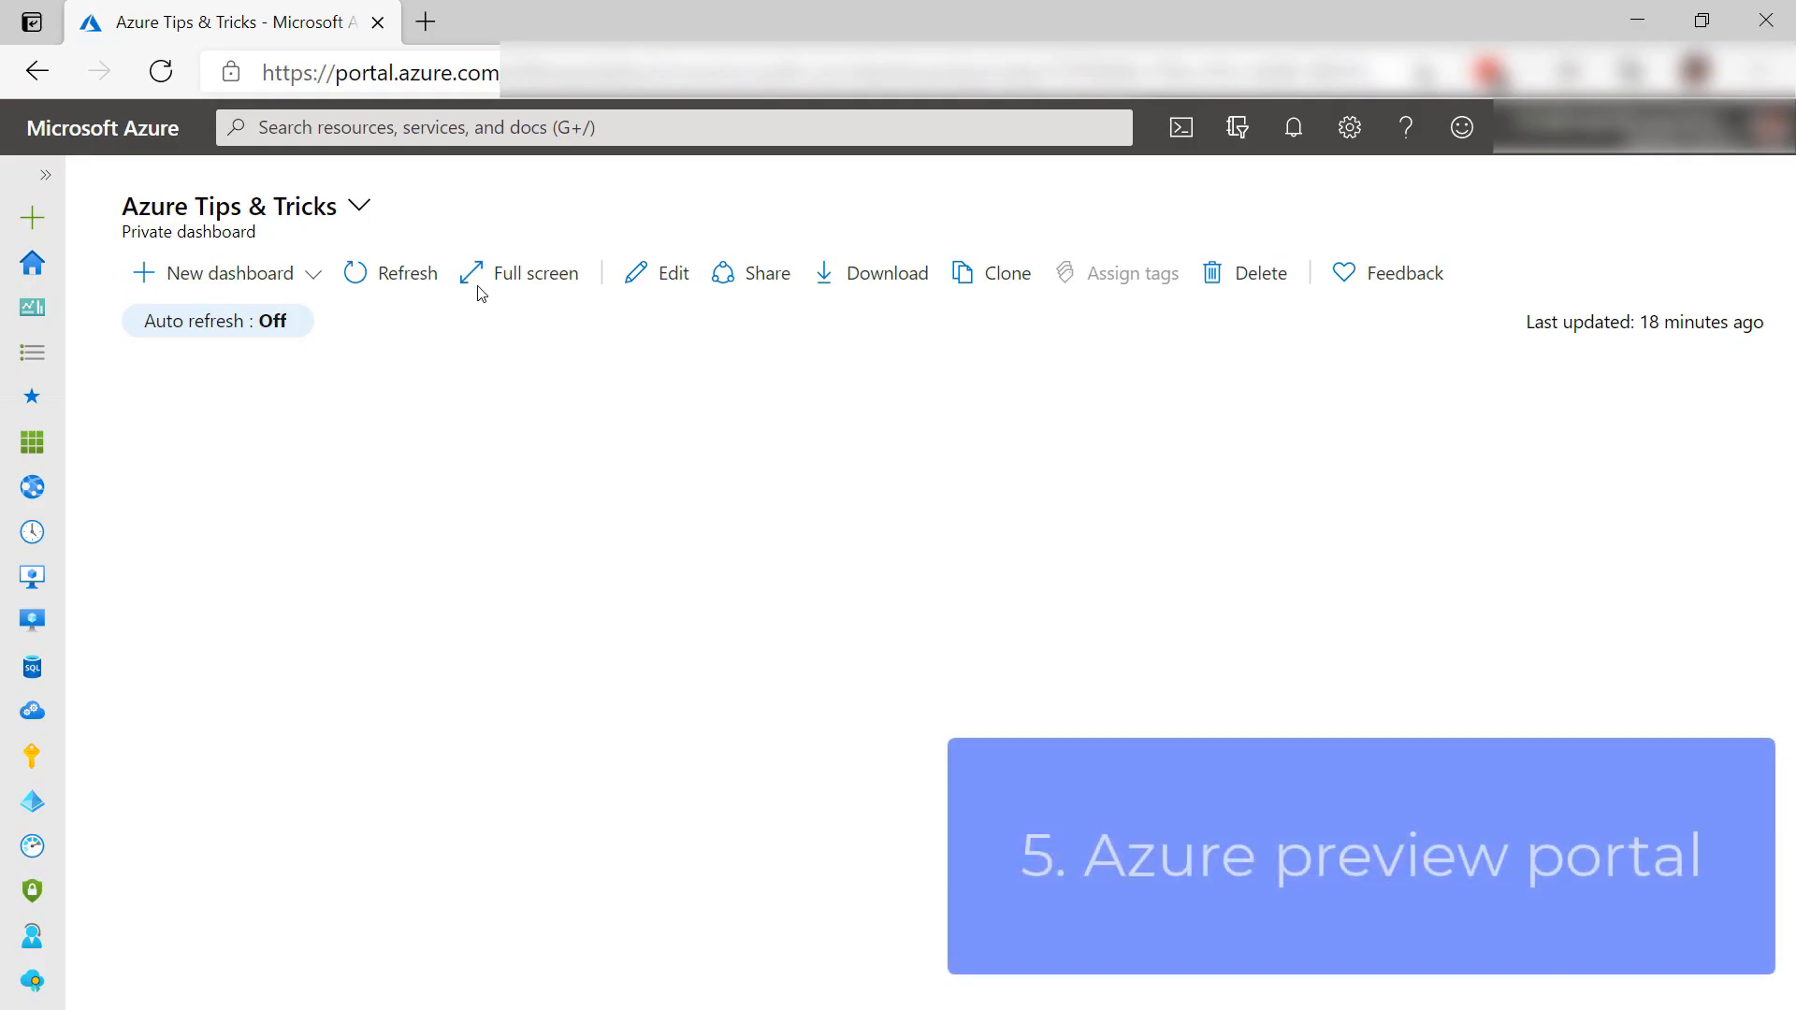
click(378, 72)
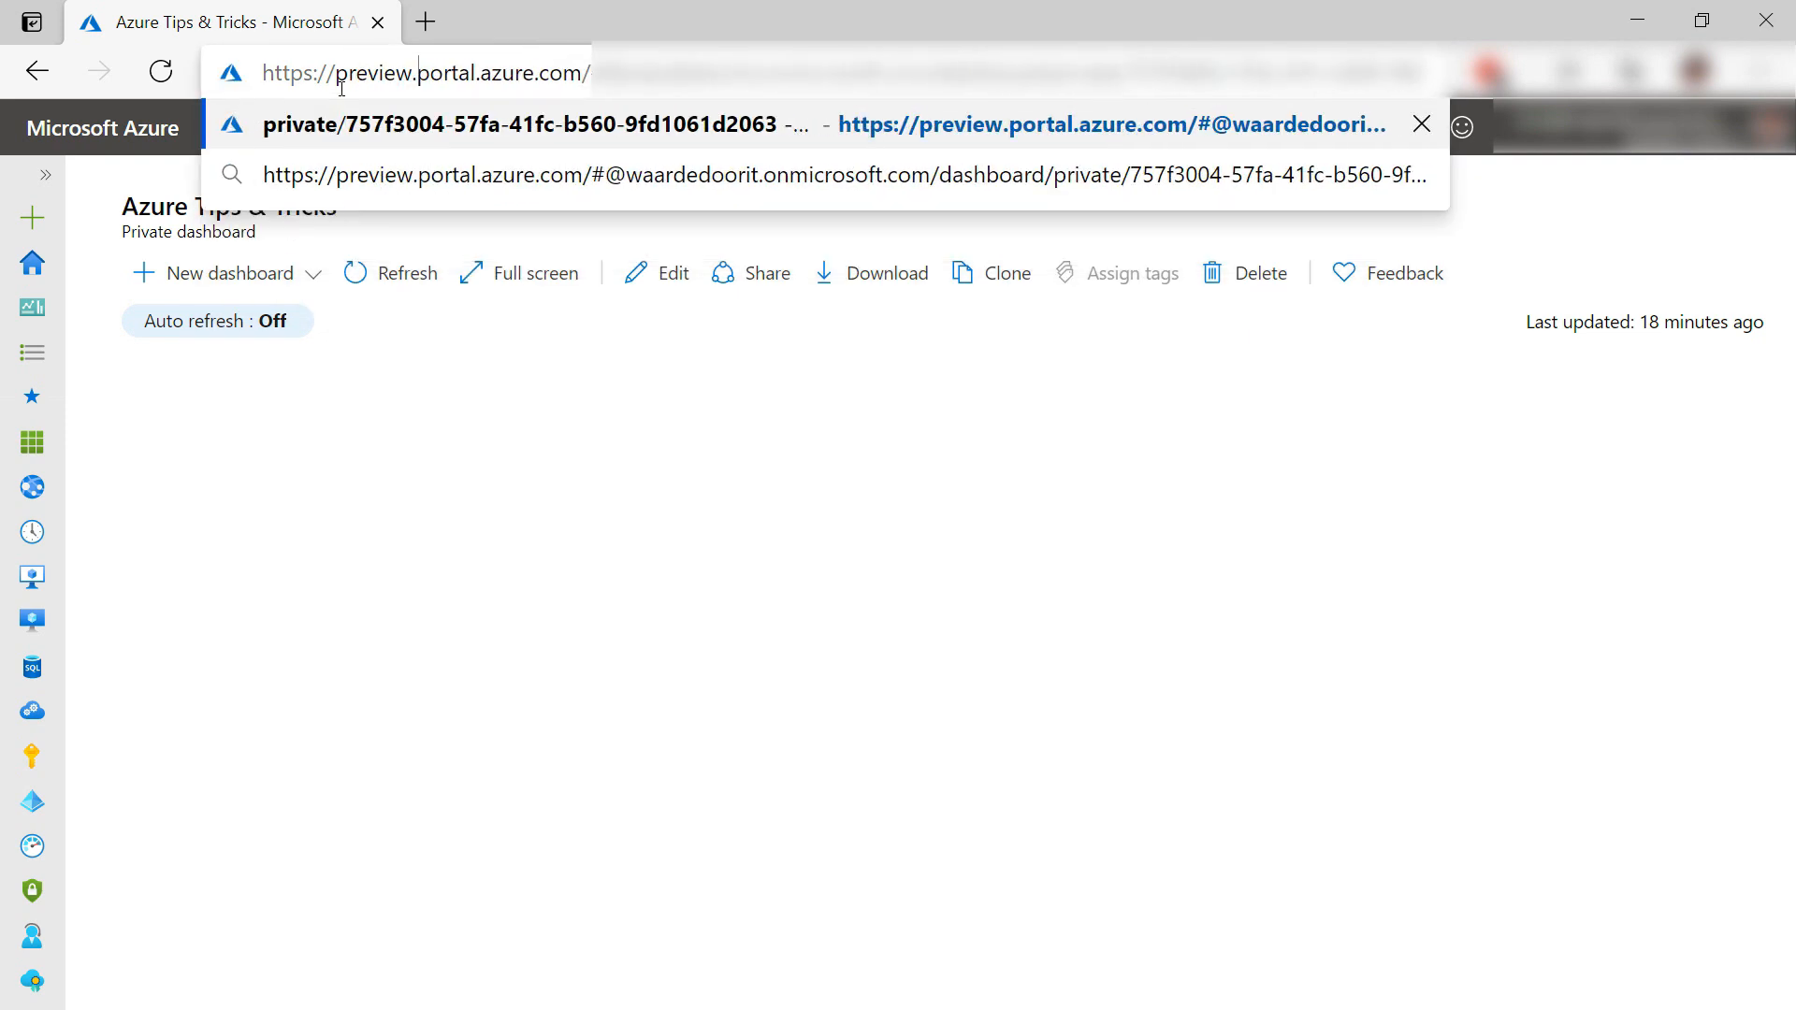
key(Return)
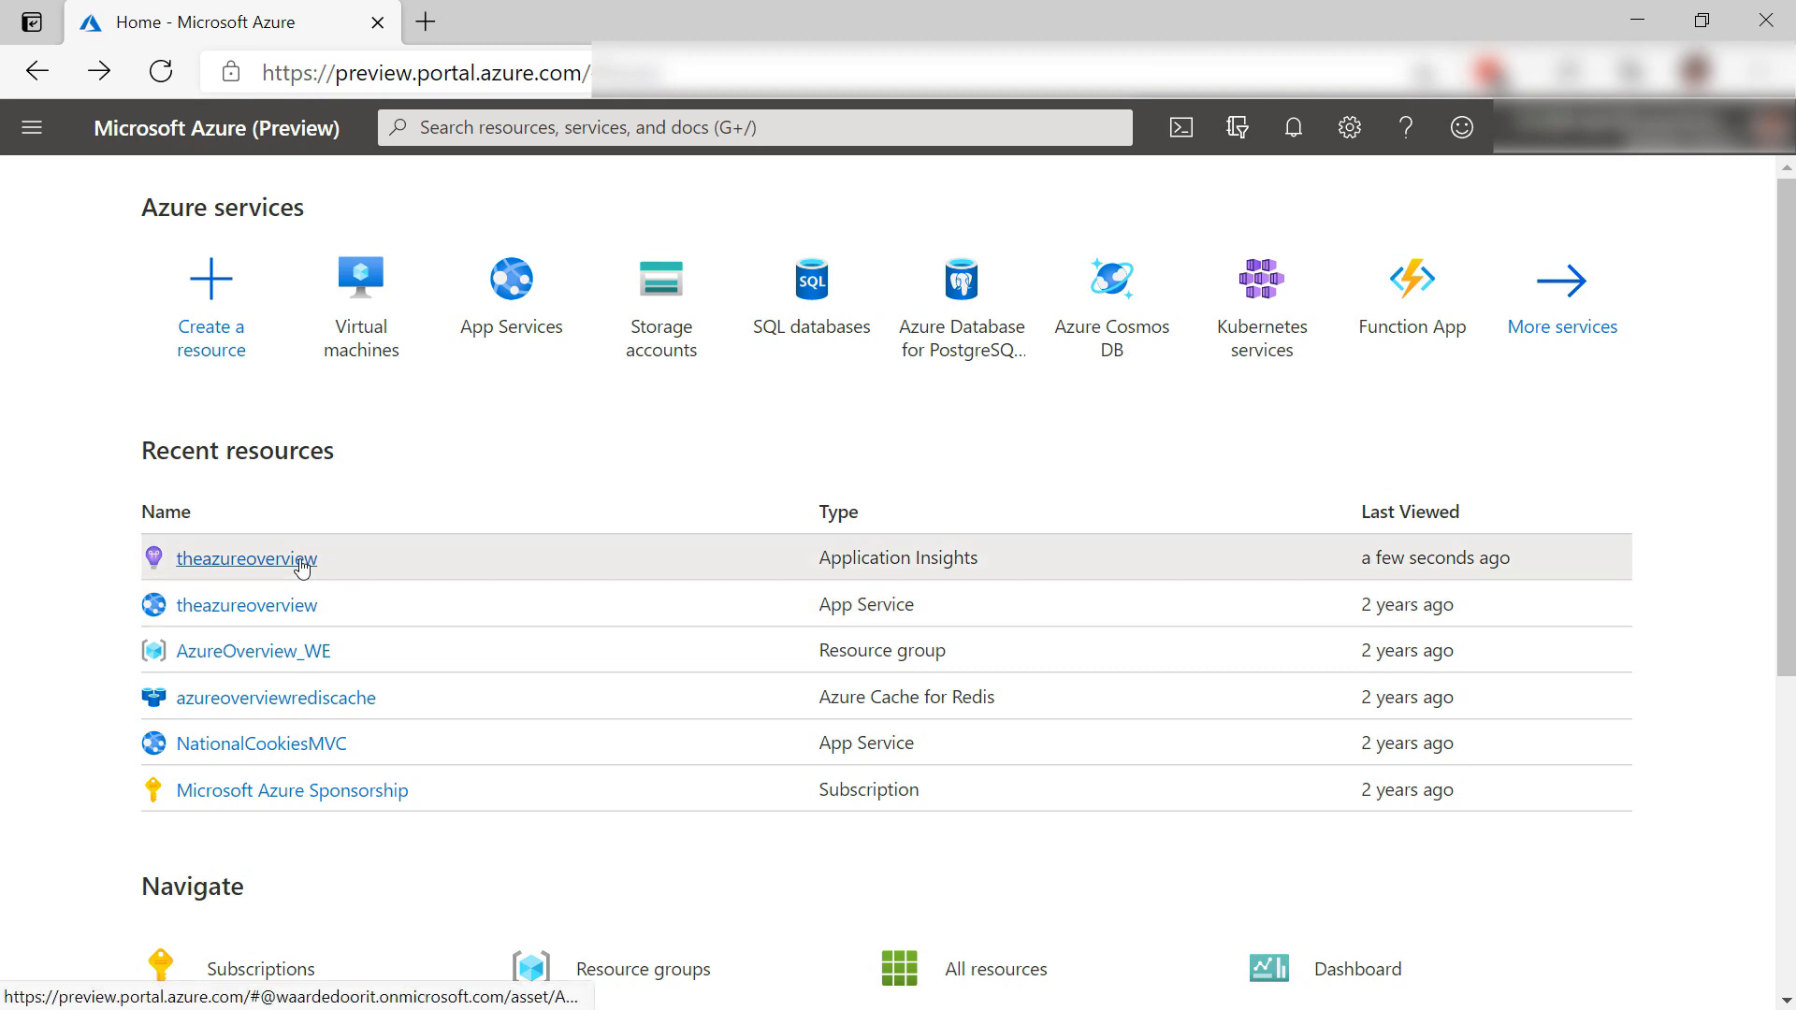
click(246, 558)
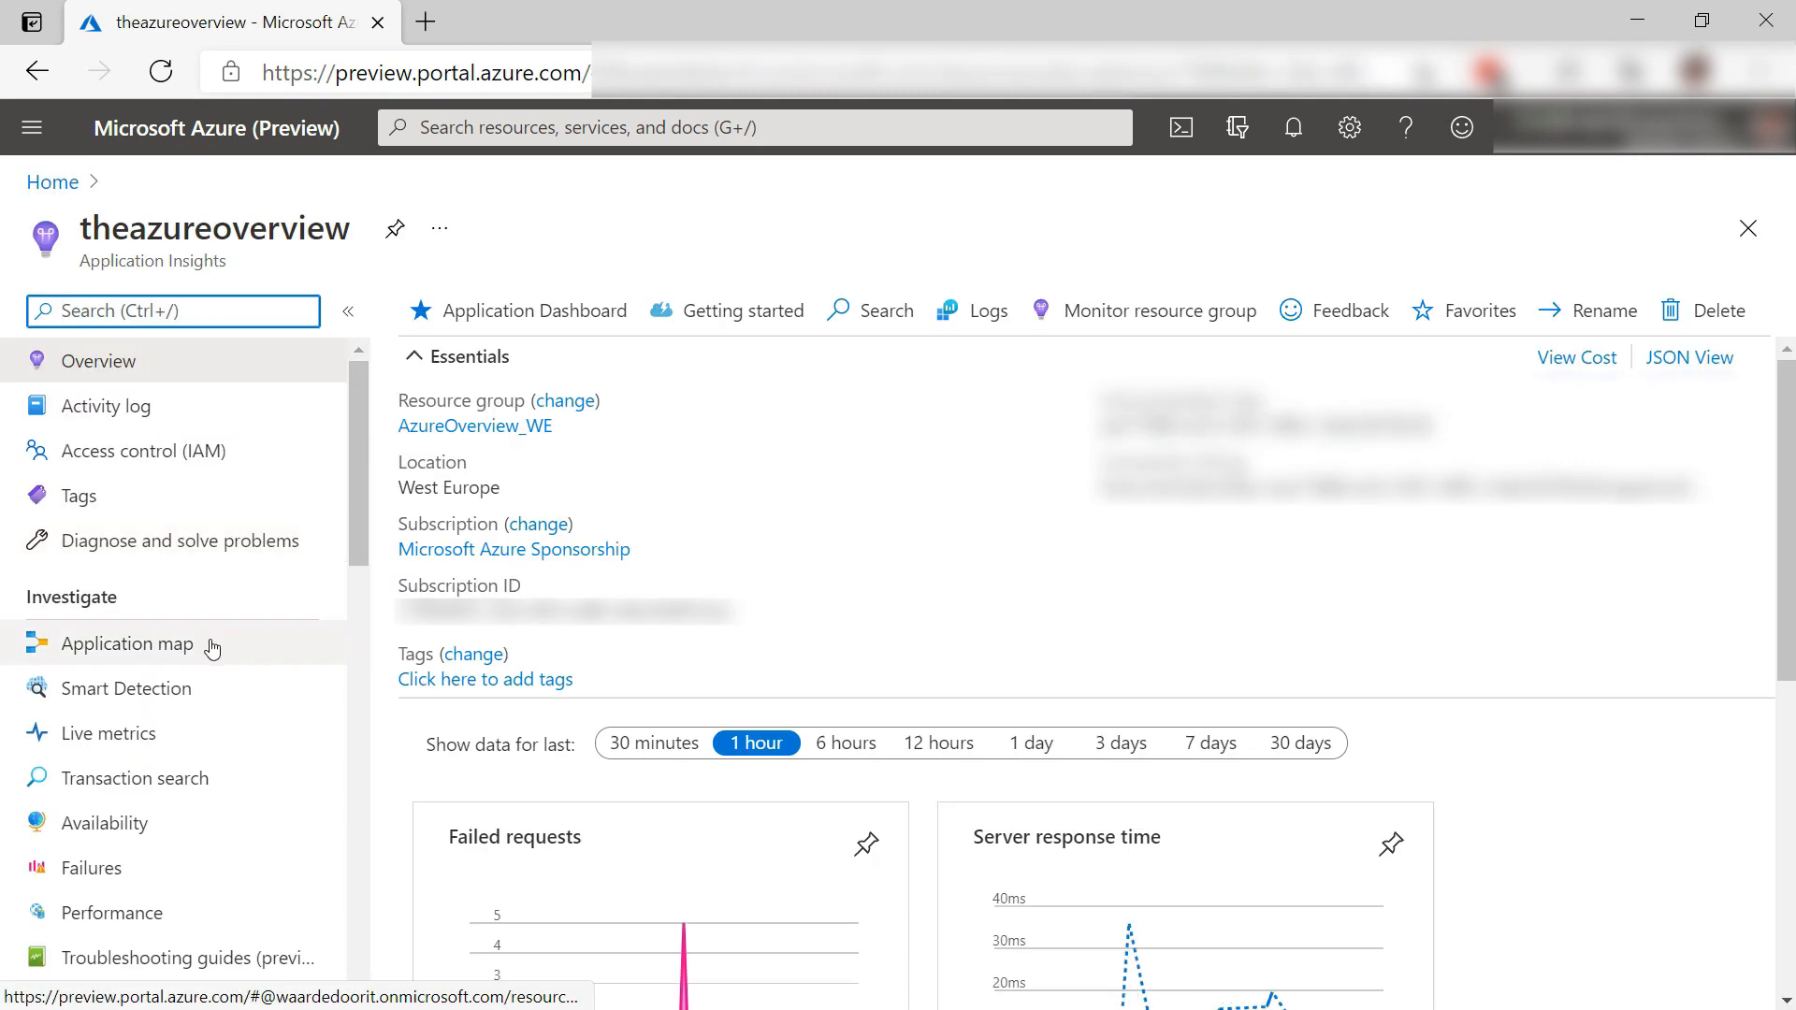
click(128, 643)
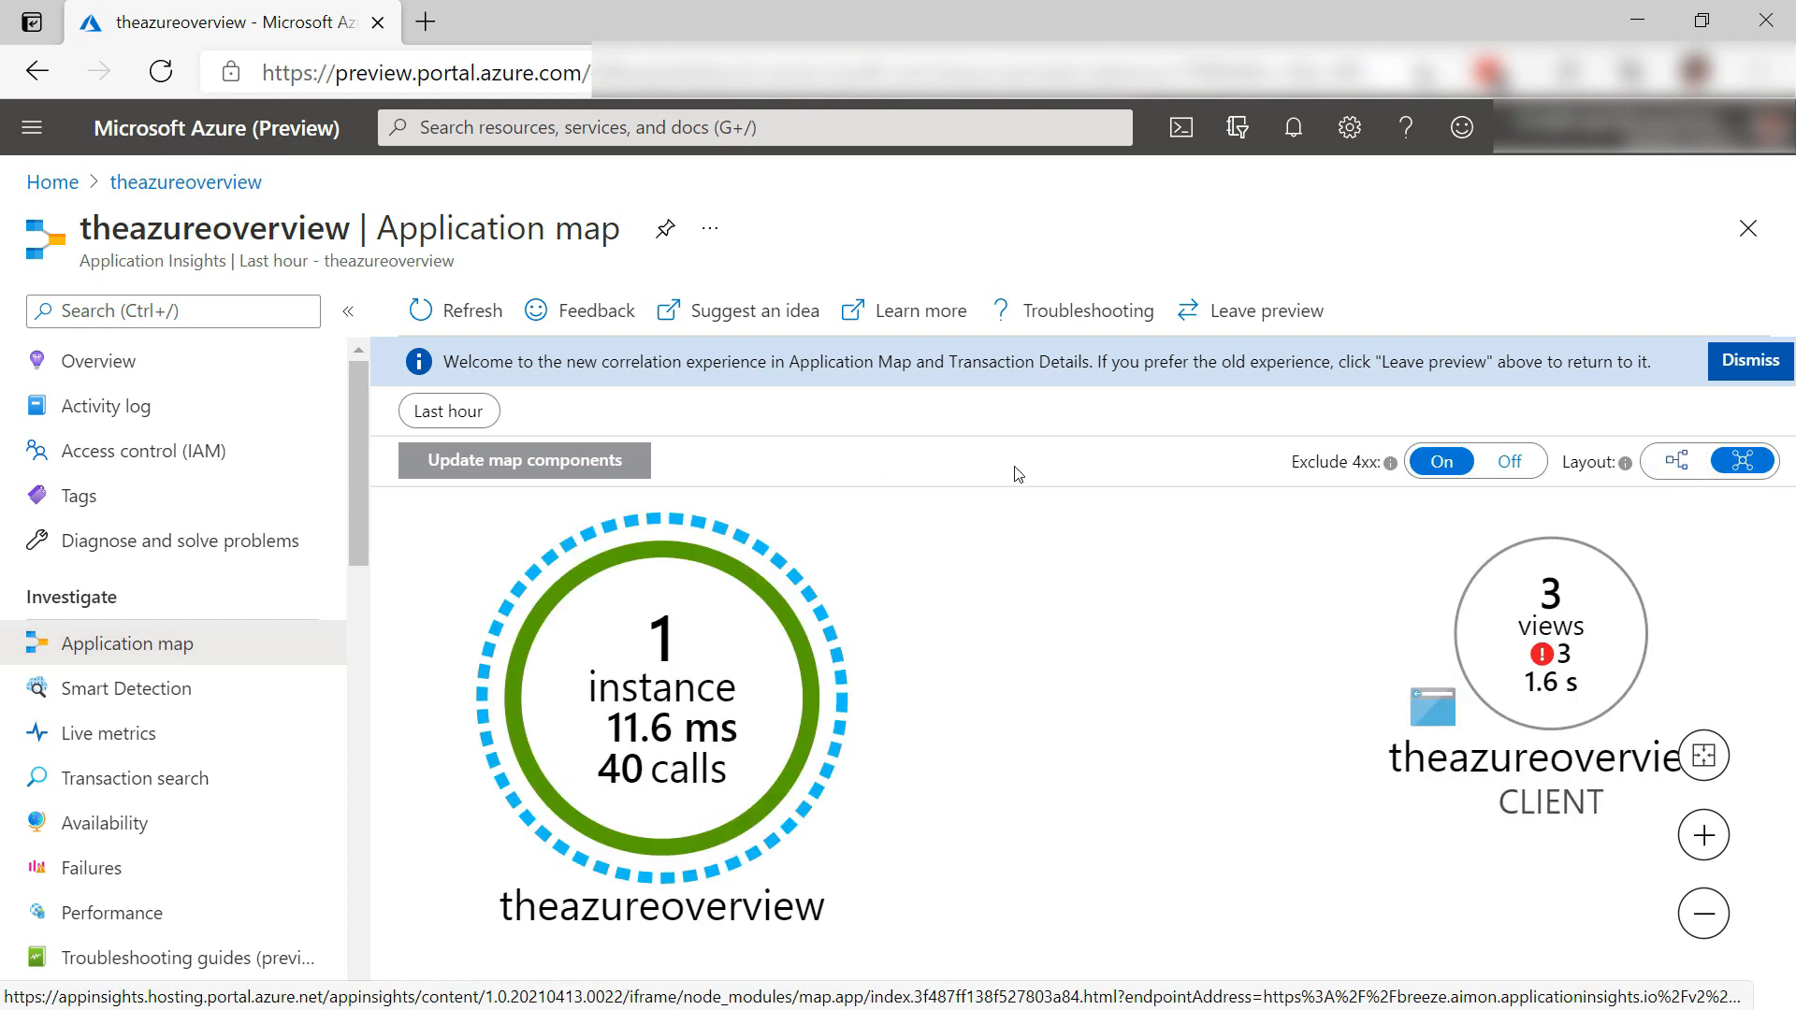
mouse_move(1224, 690)
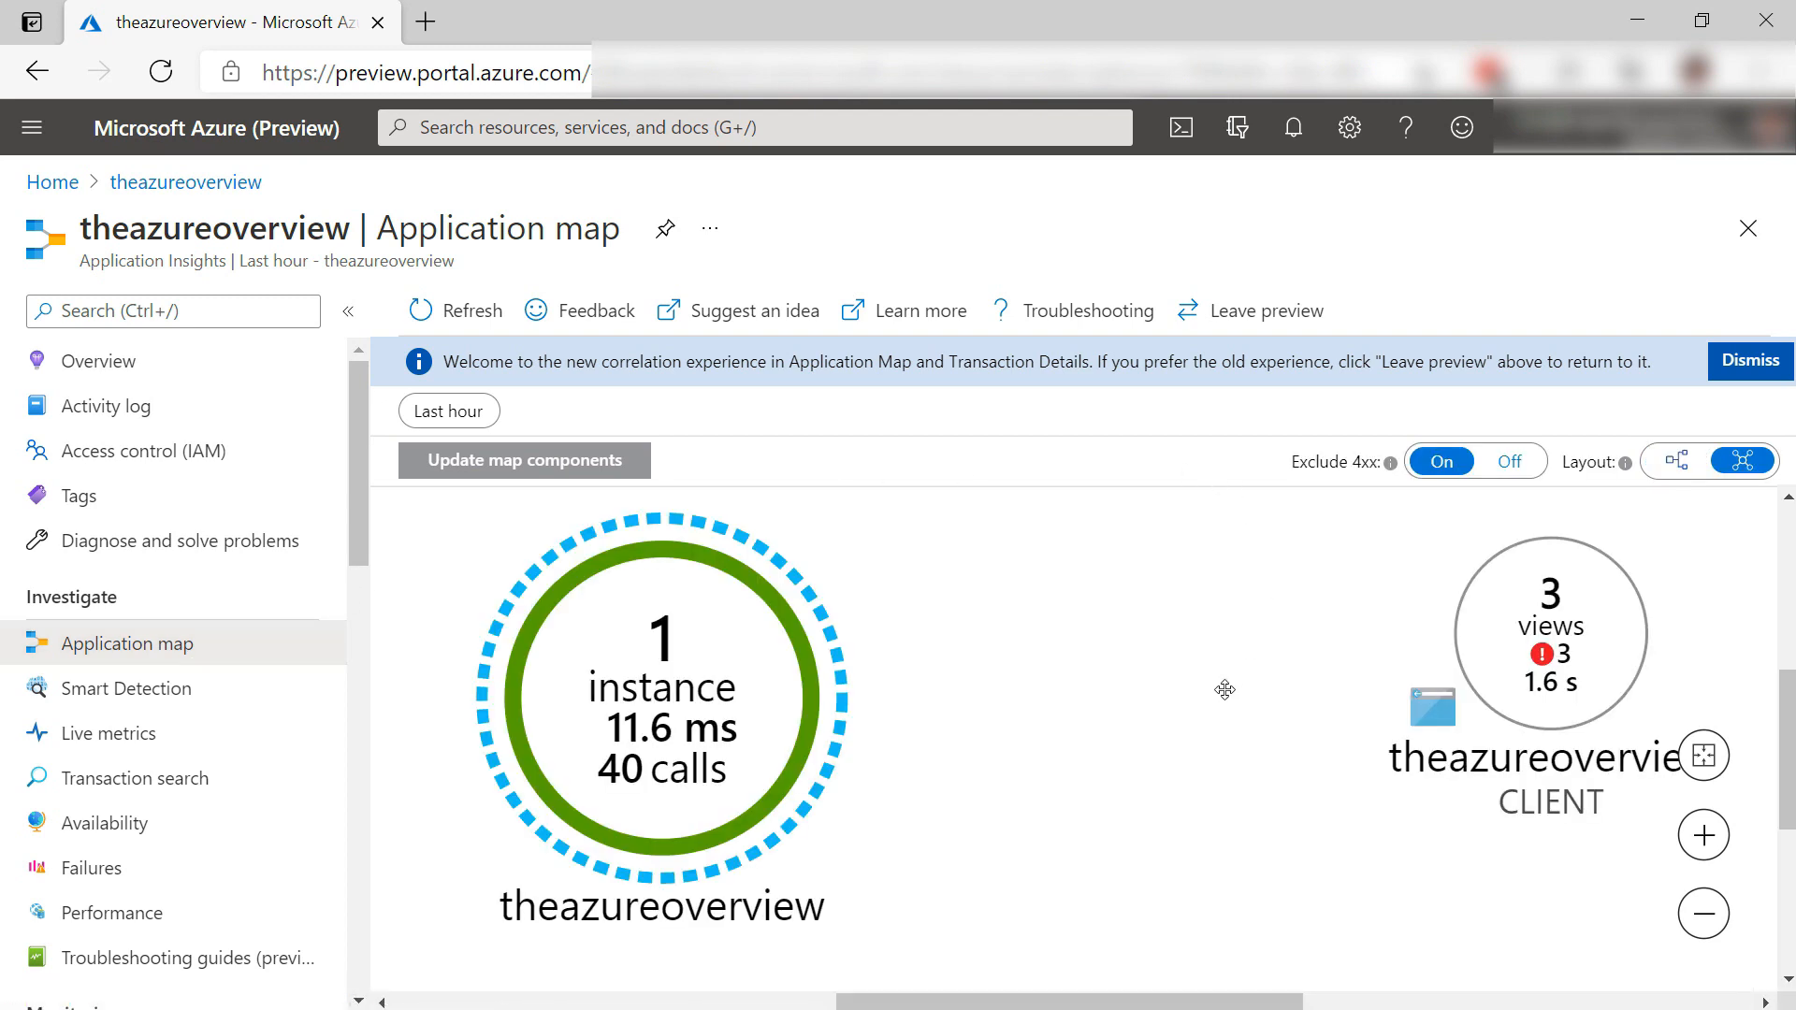